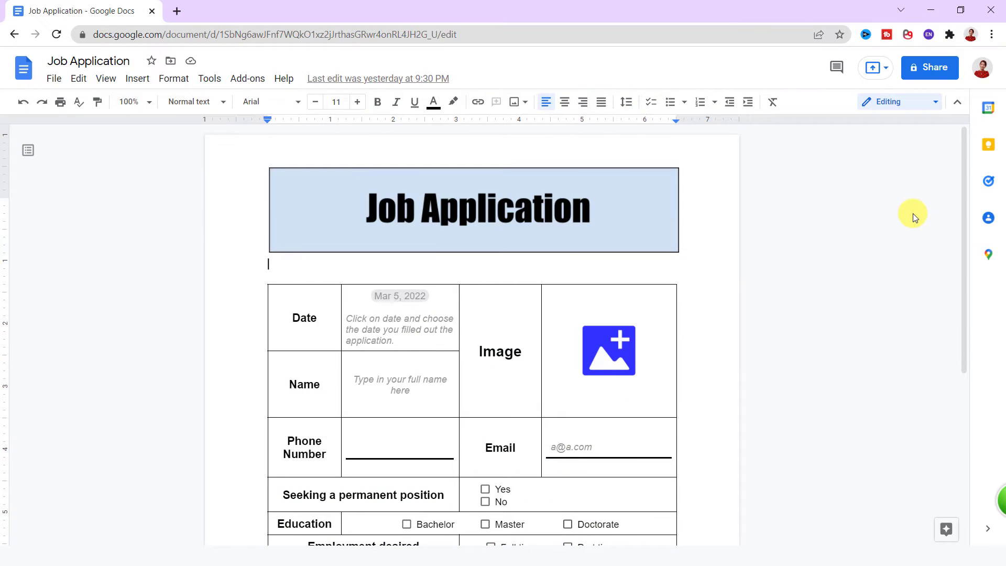
Step: Create a blank document with docs.new in a new tab and title it 'Job Application'
scroll(down, 3)
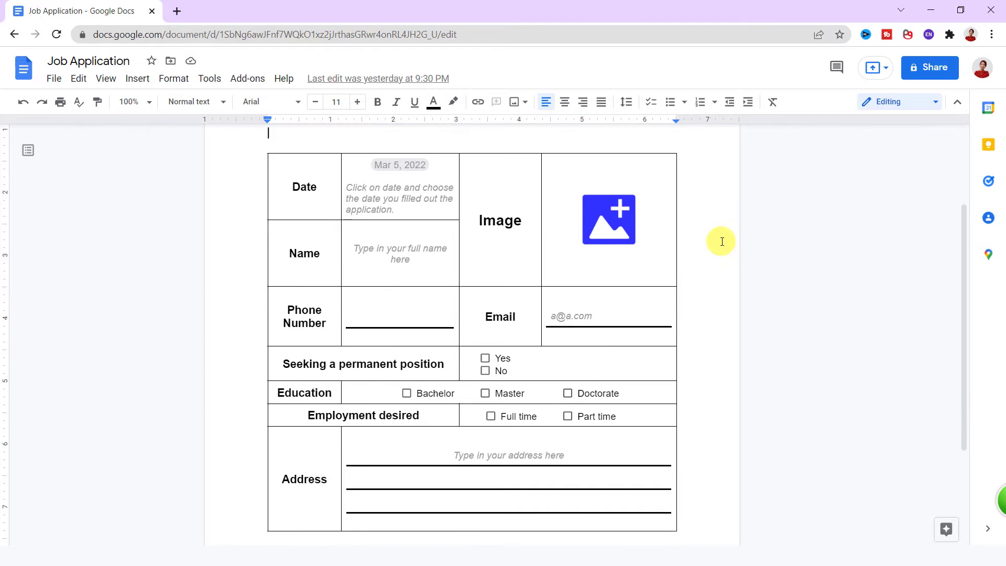
scroll(down, 3)
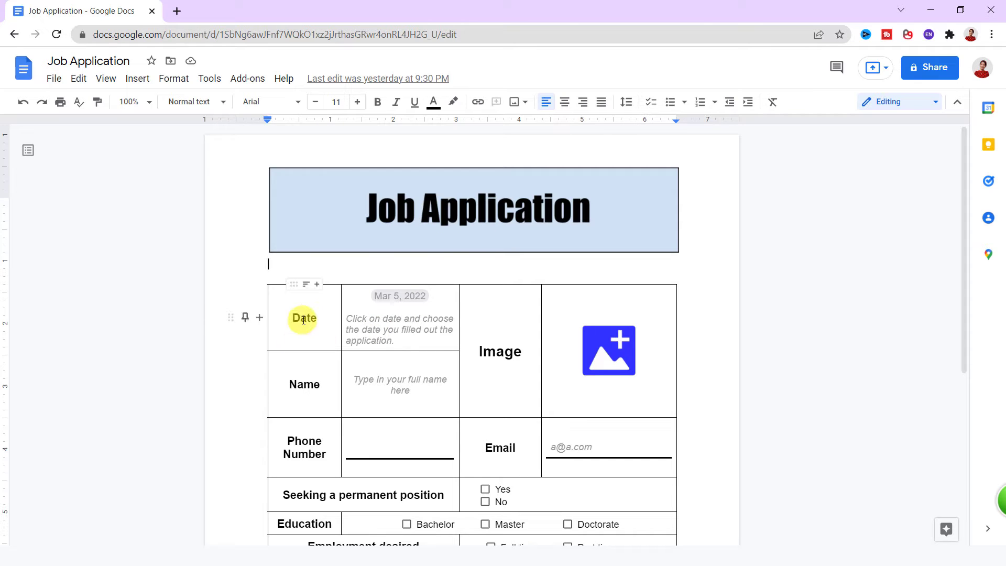
mouse_move(587, 295)
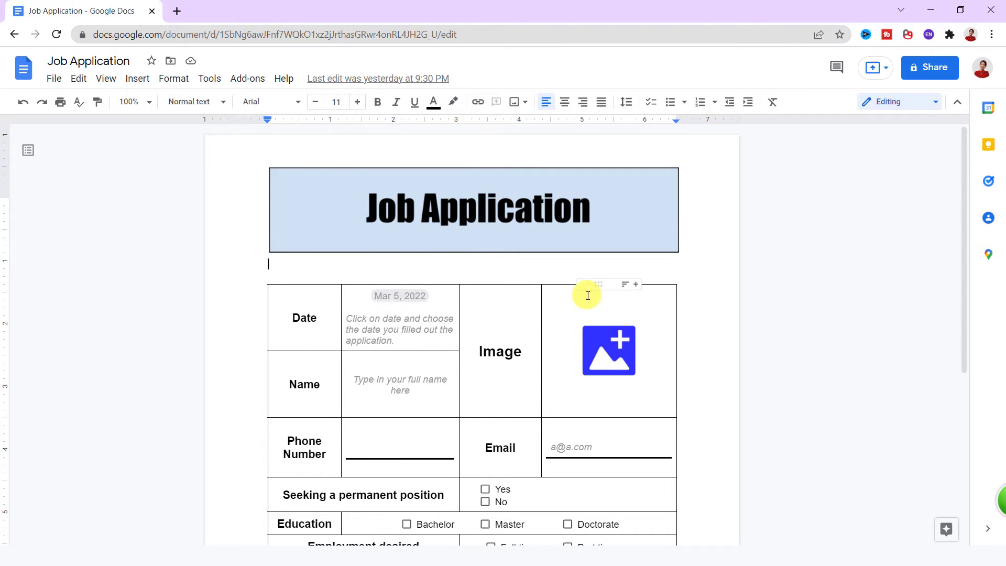
scroll(down, 3)
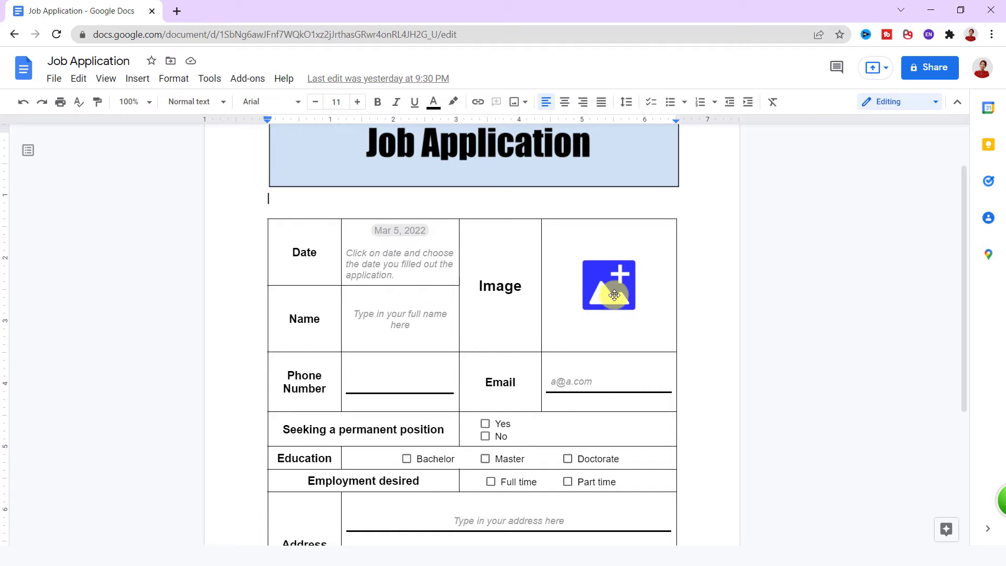
scroll(down, 3)
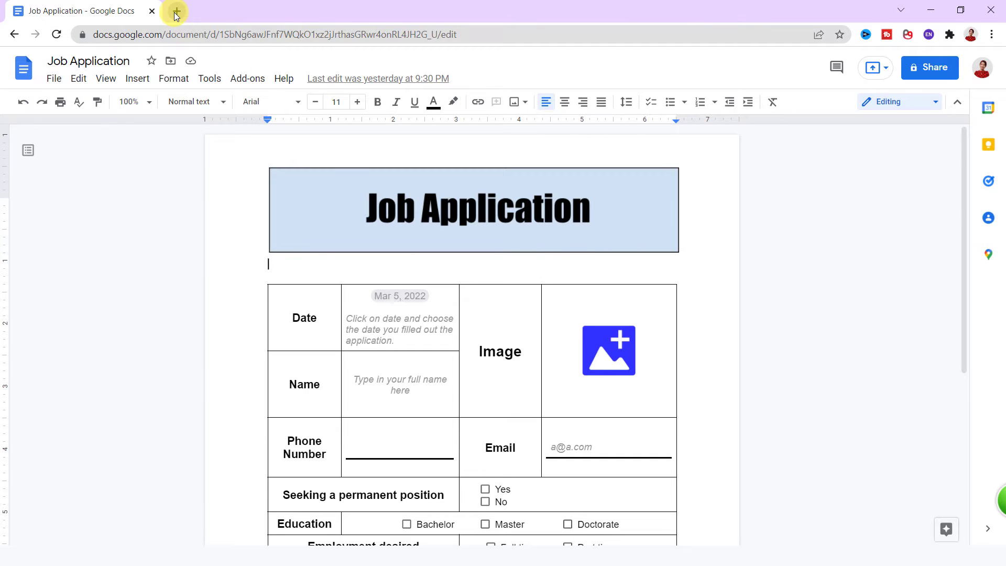
click(175, 11)
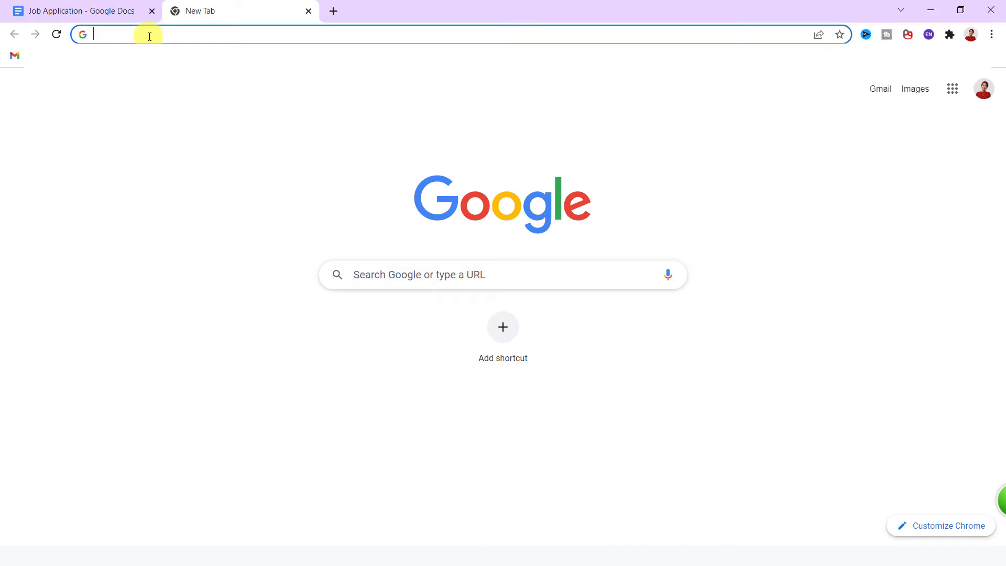
text(docs.new)
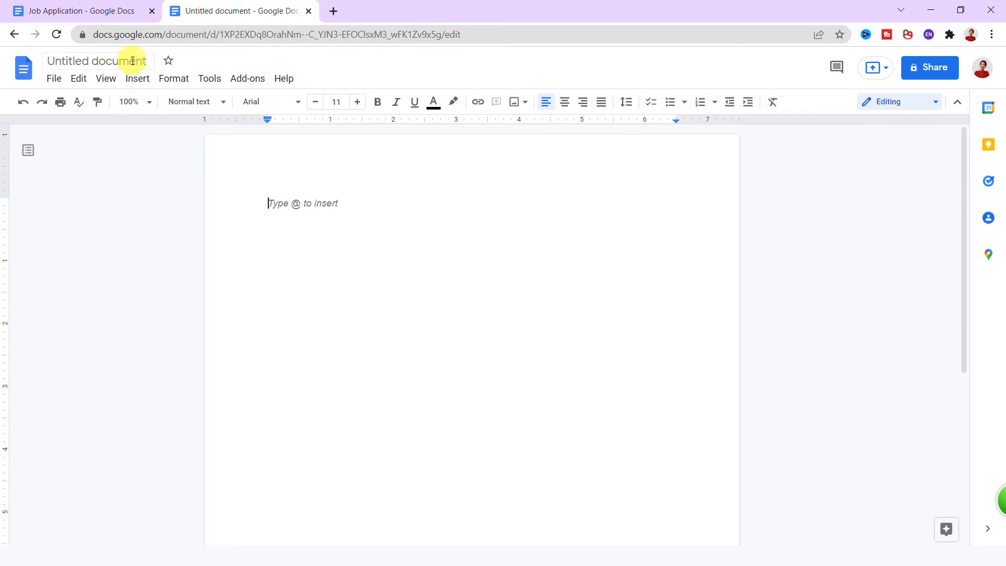
text(Job Application)
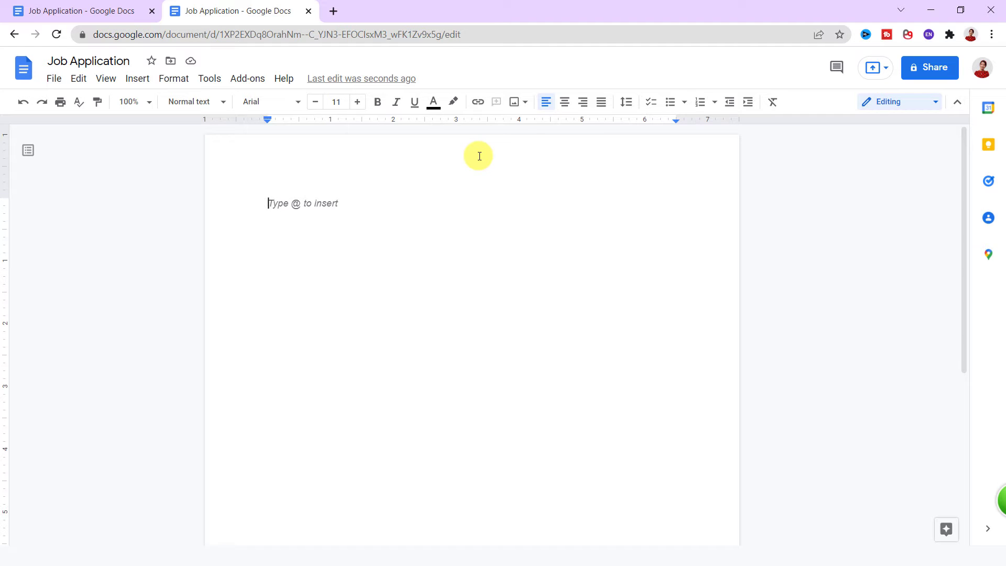
Step: Start a new drawing from the page header and draw a rounded rectangle
click(137, 78)
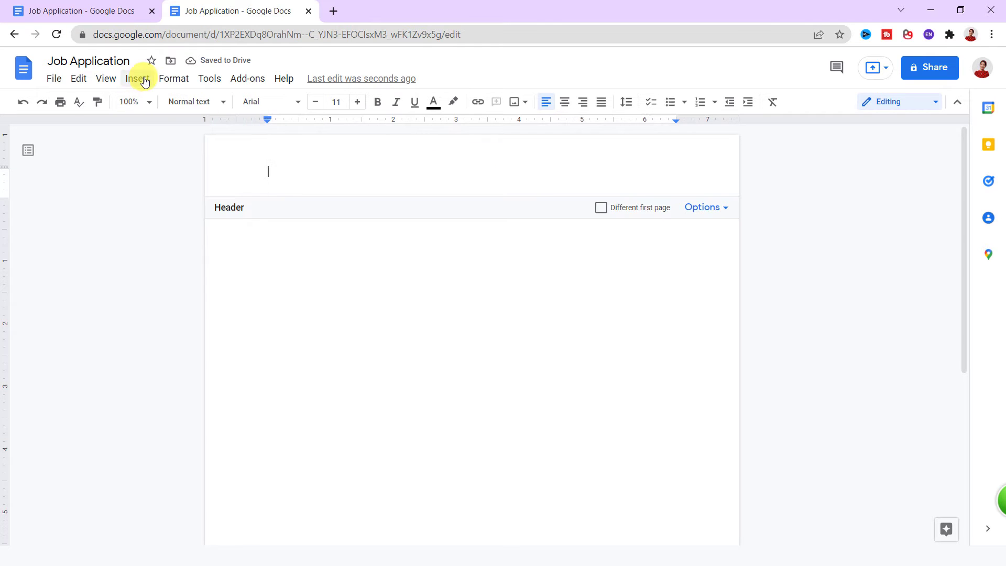
click(138, 78)
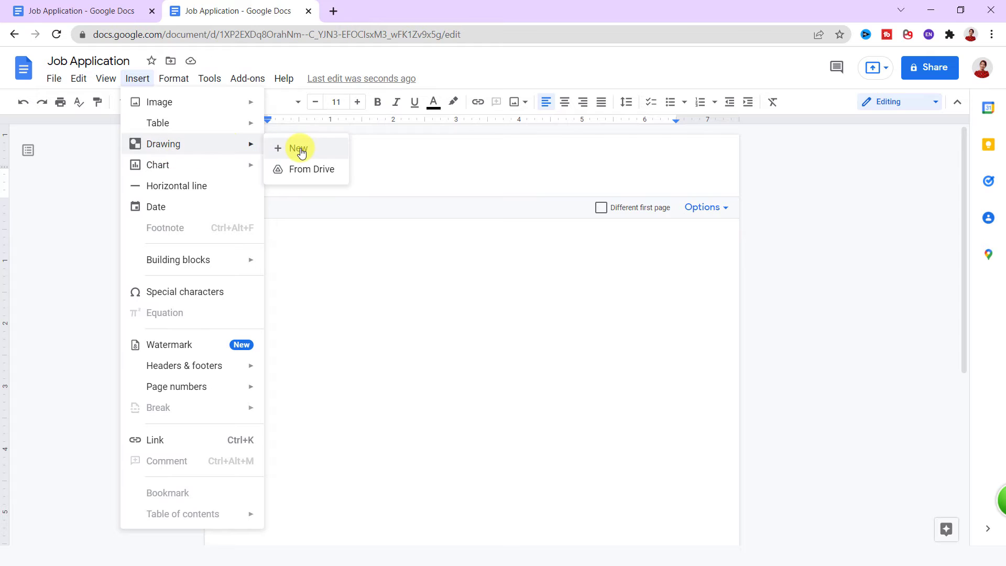
click(297, 148)
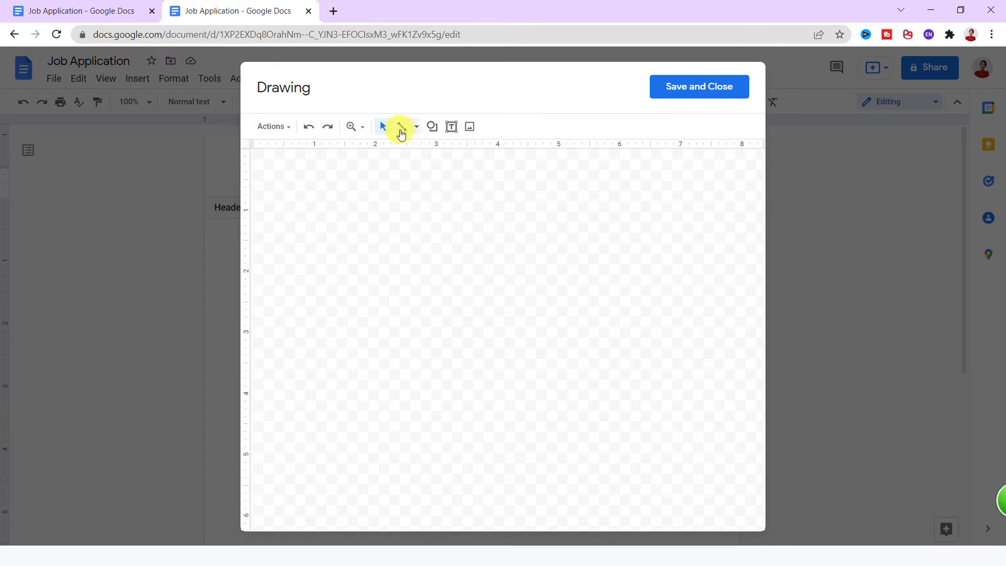
click(432, 126)
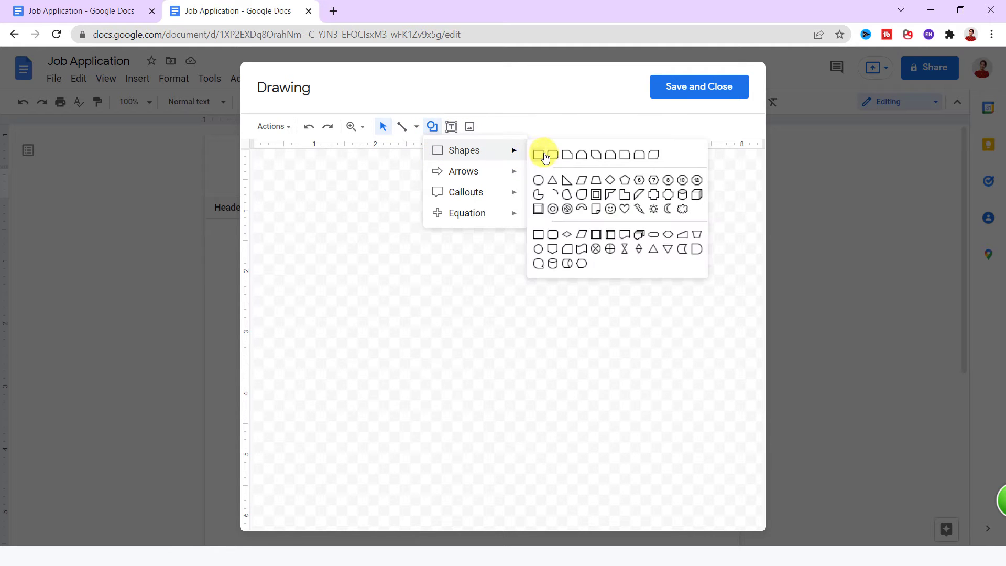
click(545, 154)
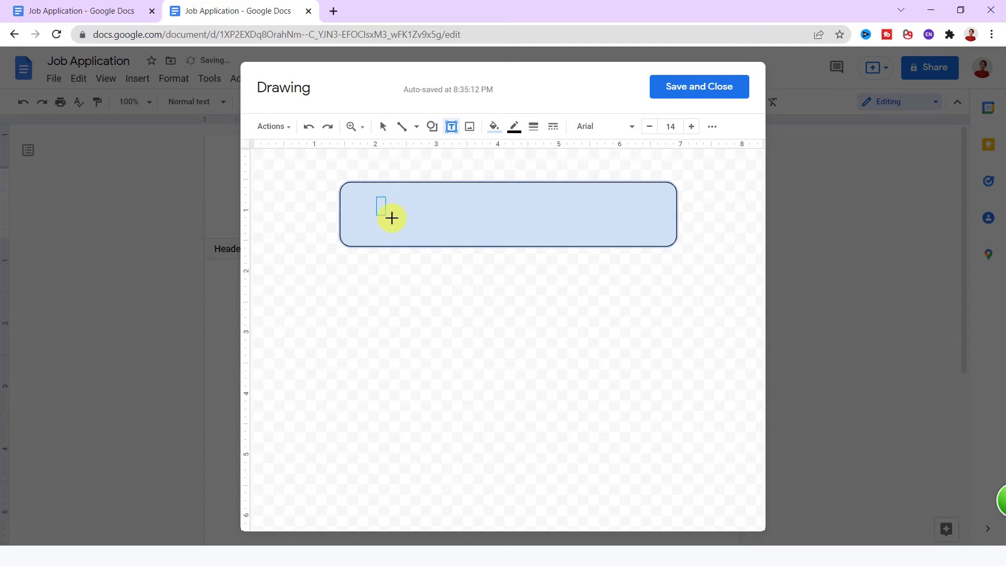
Step: Add large bold 'Job Application' text to the shape and save the drawing into the header
text(Job)
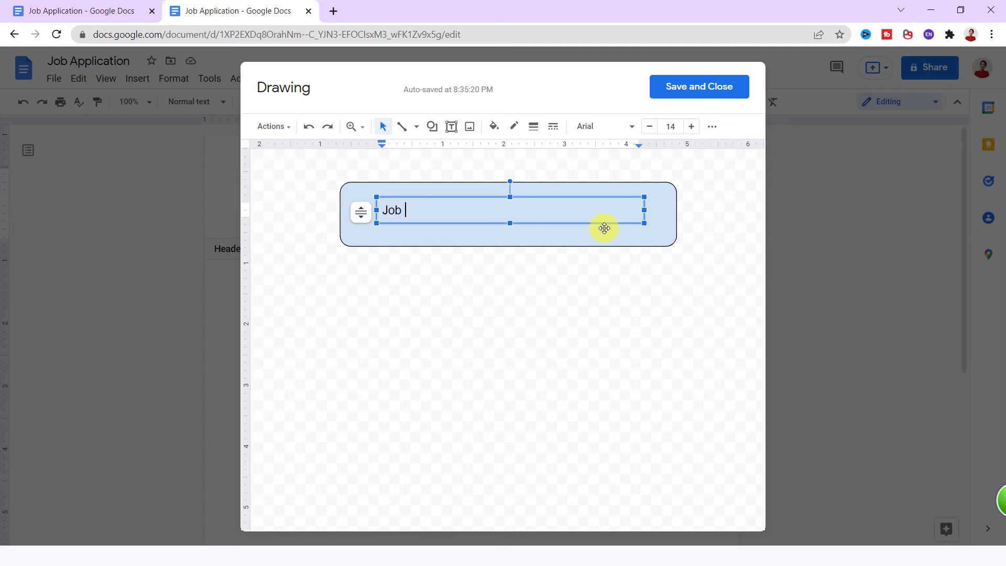
click(691, 126)
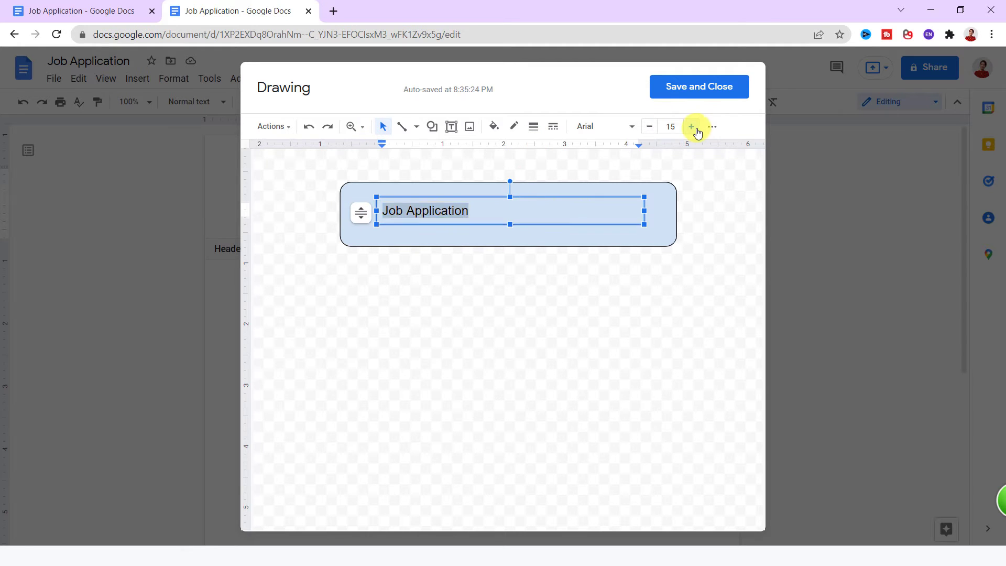
click(691, 126)
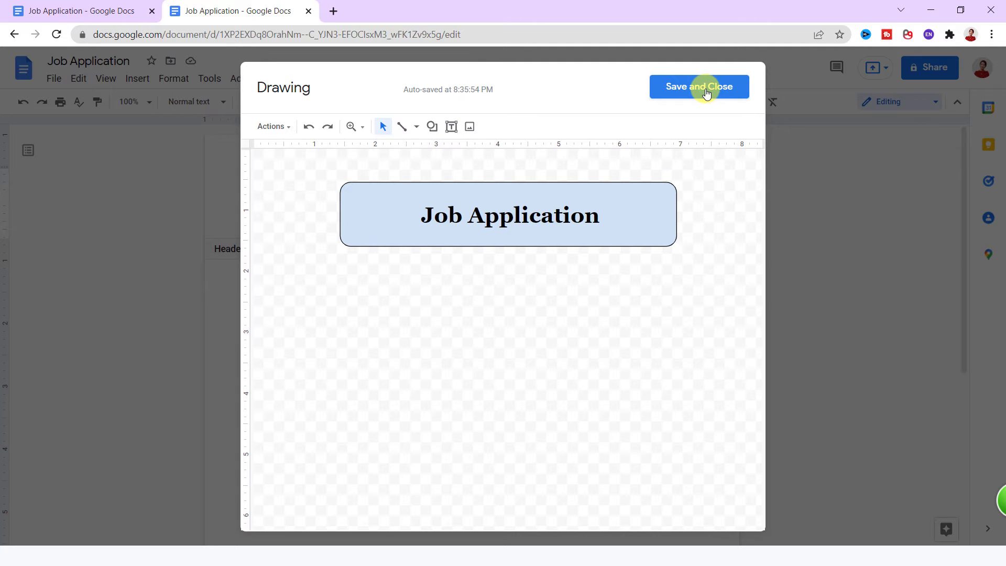
click(699, 87)
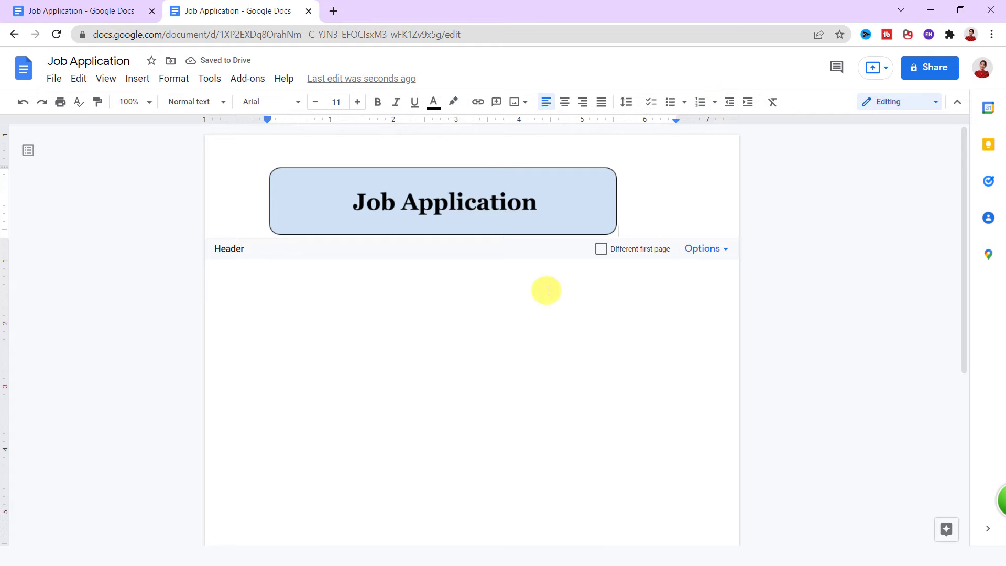
Step: Insert an empty 4 x 5 table into the document body
click(442, 201)
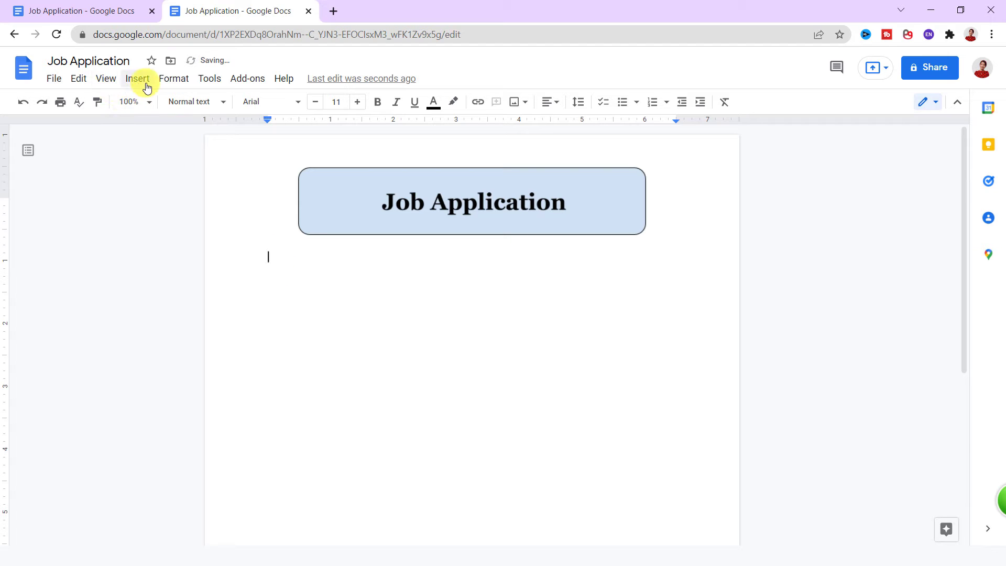
click(137, 78)
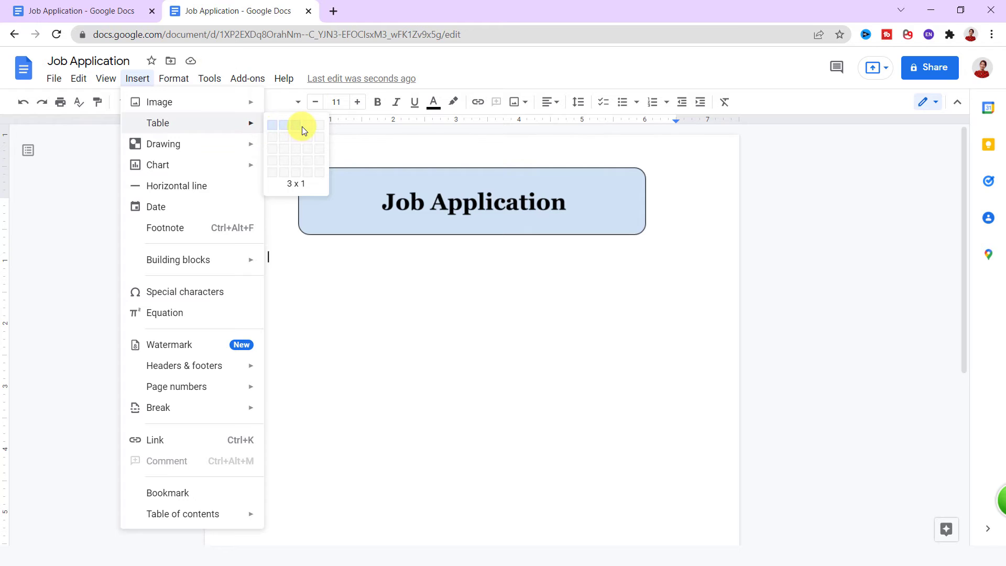
mouse_move(309, 172)
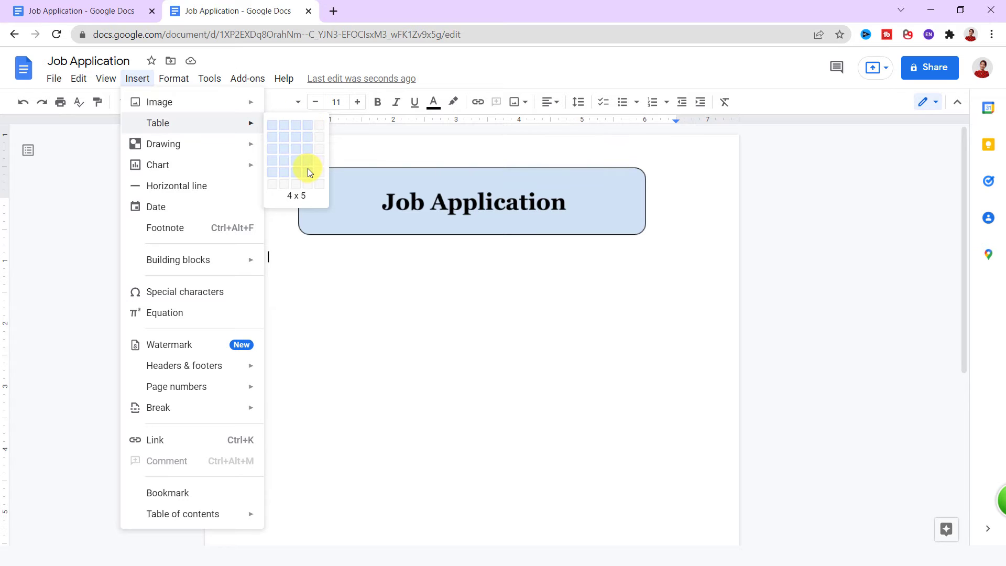
click(308, 172)
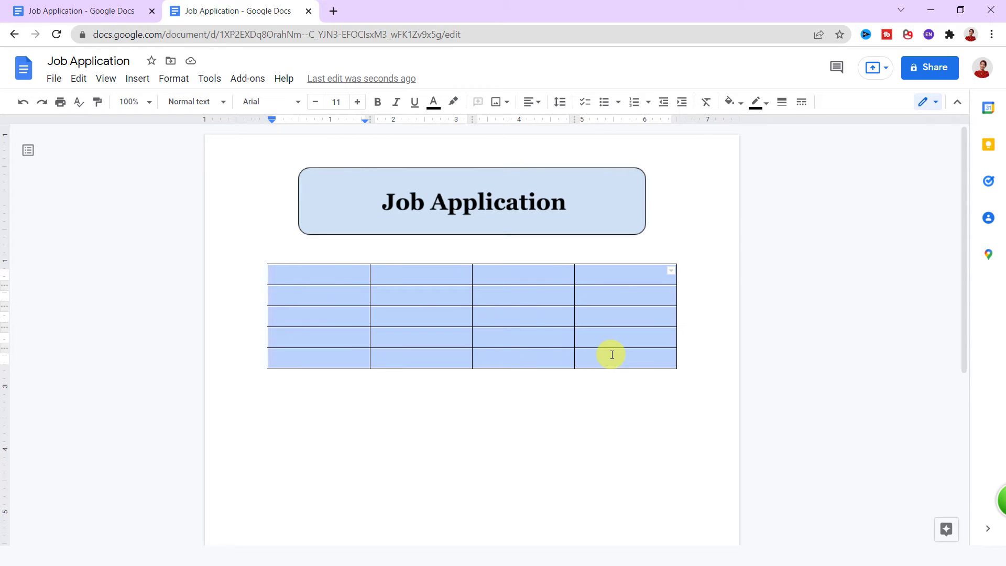
Step: Set middle vertical cell alignment and center table alignment, then center-align all cell text
right_click(612, 355)
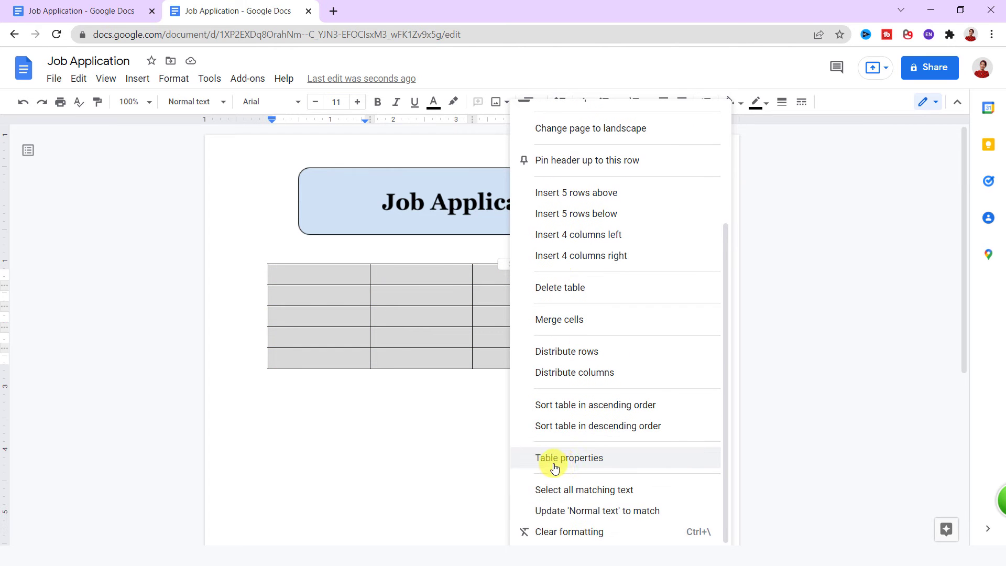
click(569, 458)
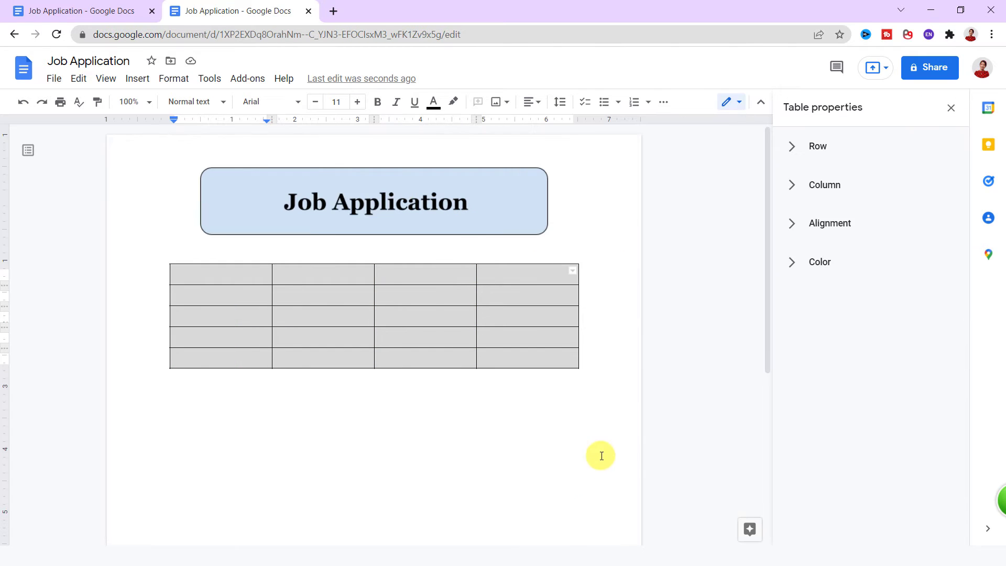
click(829, 223)
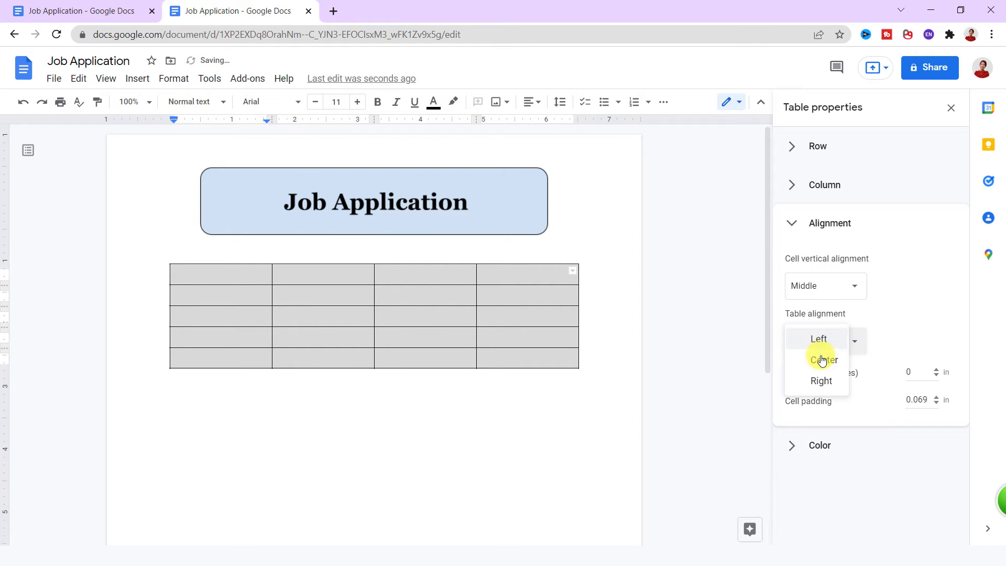
click(822, 361)
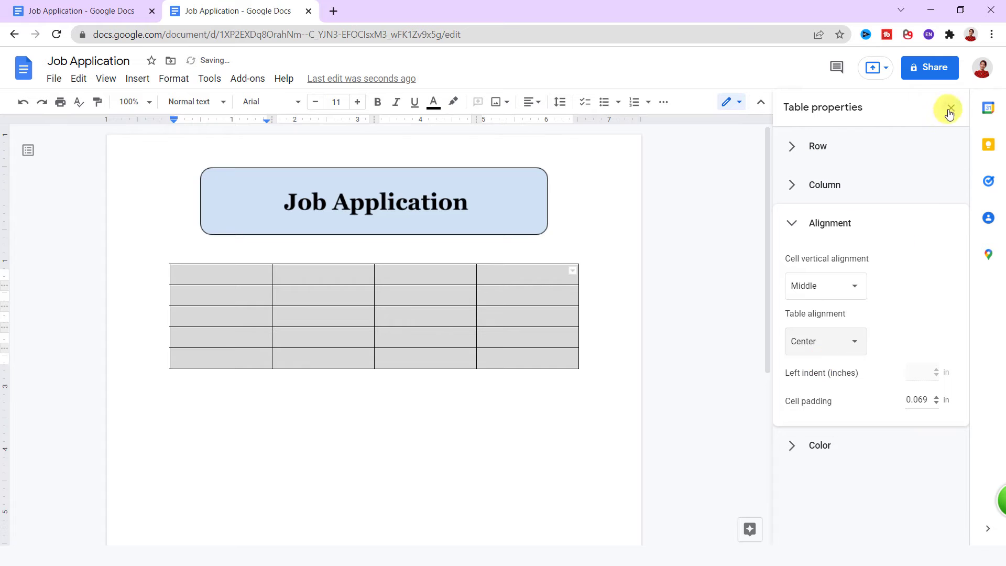
click(951, 109)
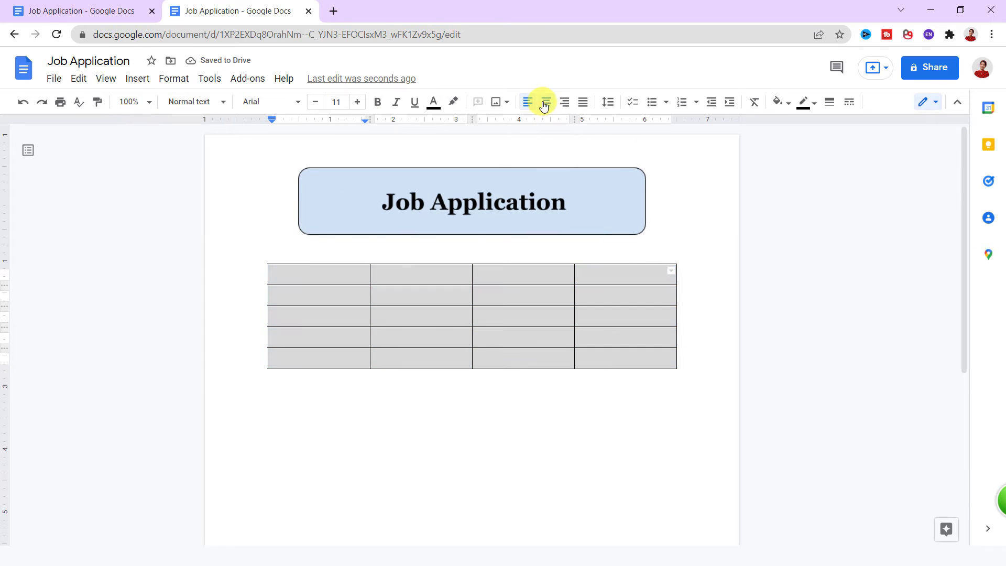
Step: Type 'Date' in the first cell, bold it and raise it to size 14
click(318, 274)
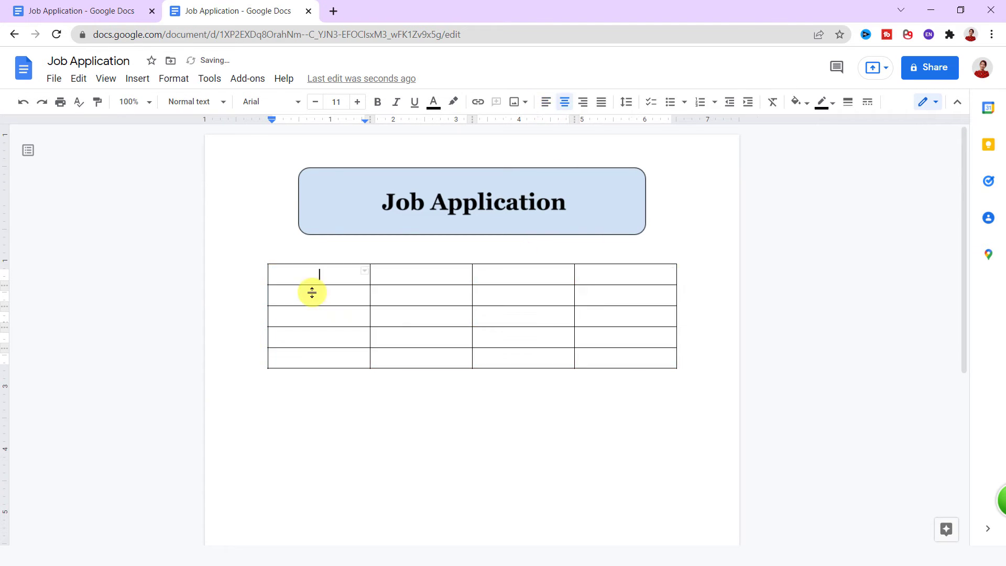
text(D)
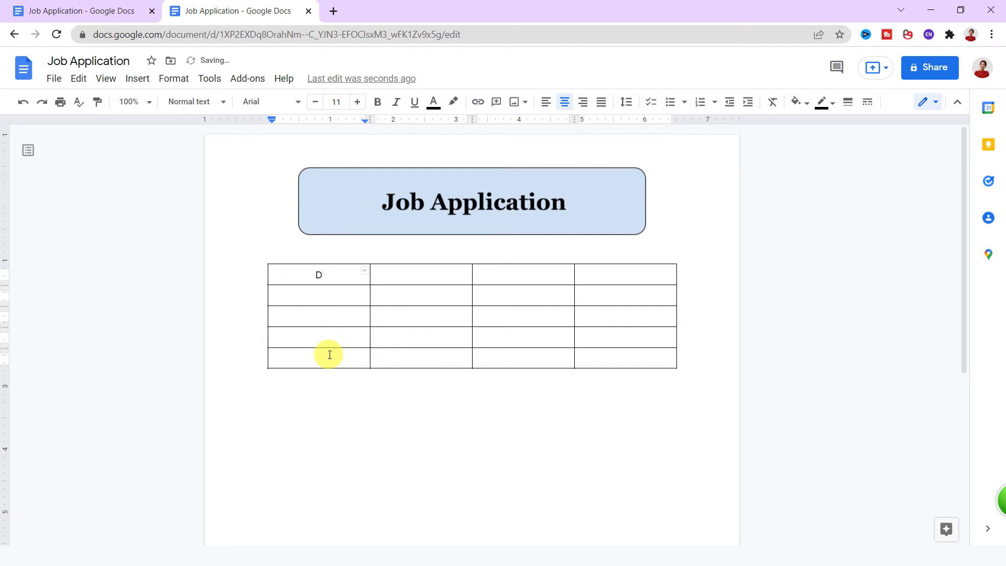
text(ate)
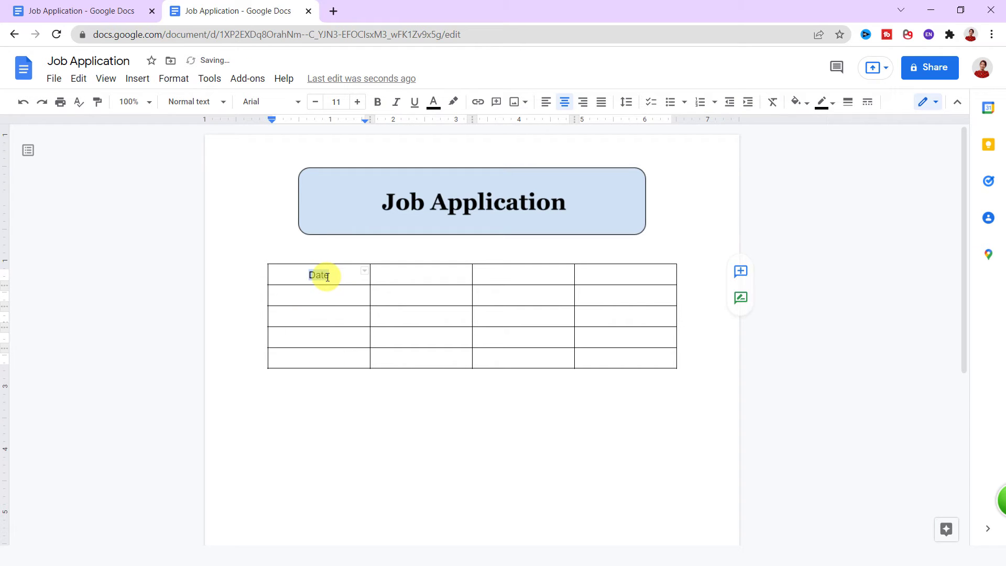
click(357, 102)
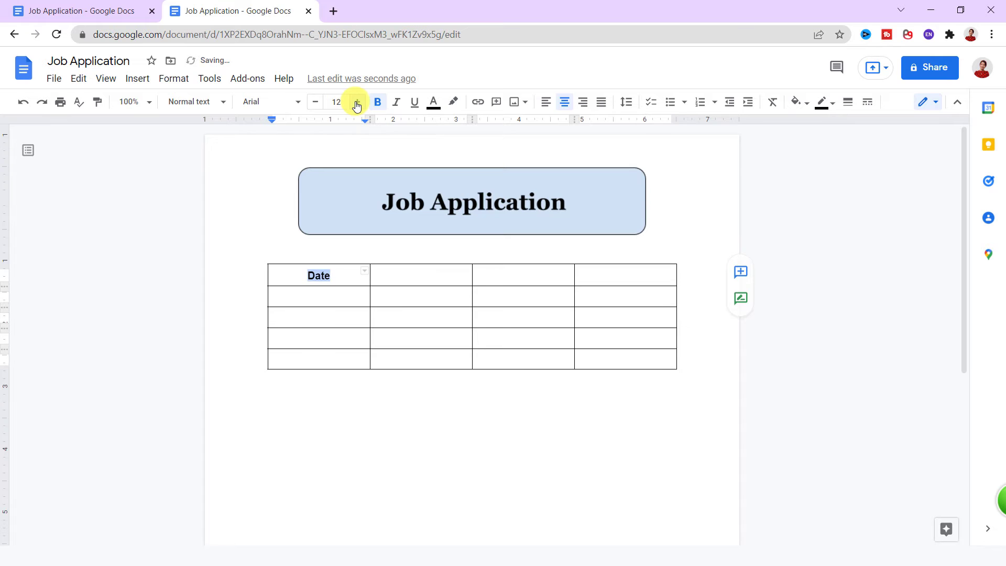
click(357, 102)
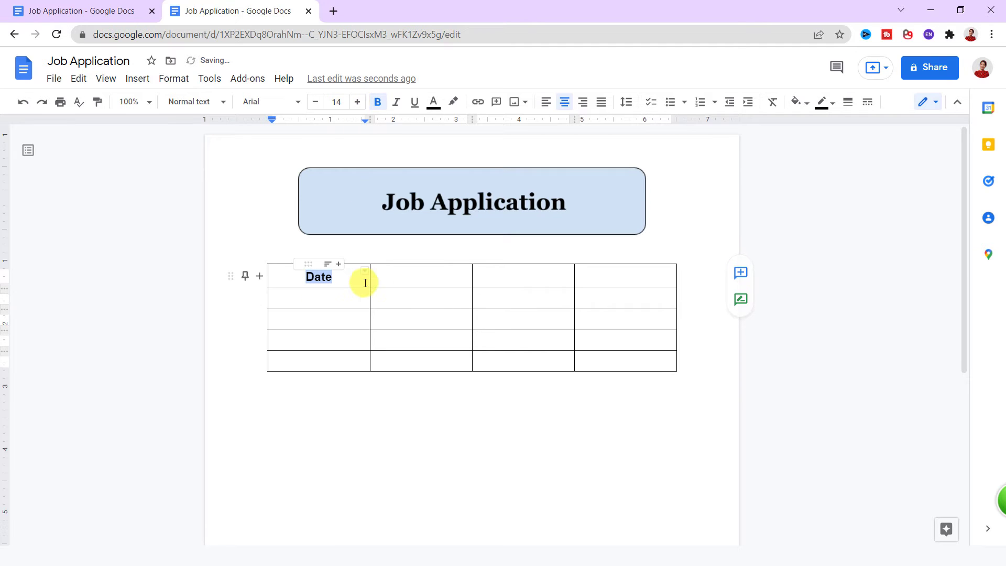
Step: Insert a Mar 7, 2022 date chip in the next cell and add a line below
click(421, 276)
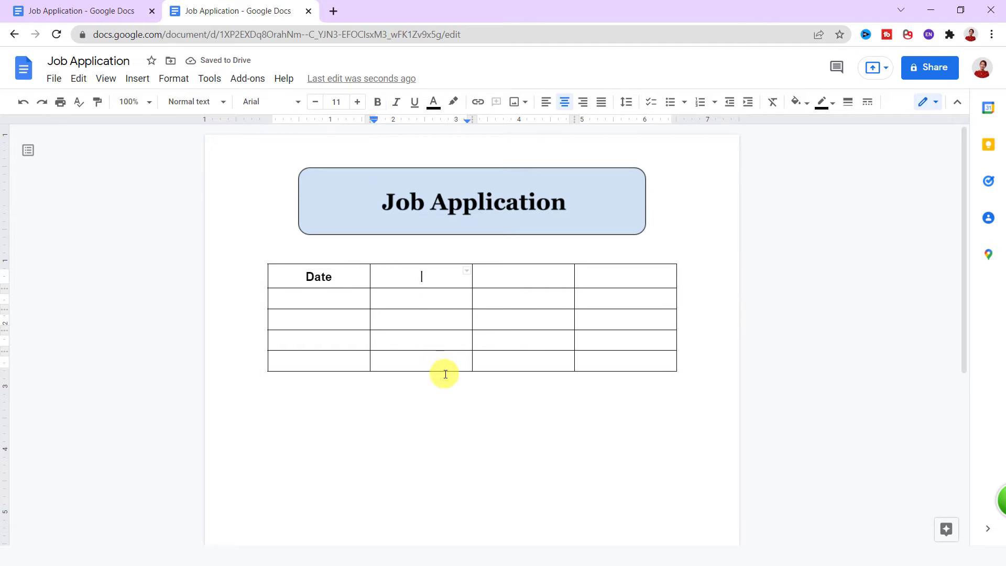
mouse_move(444, 371)
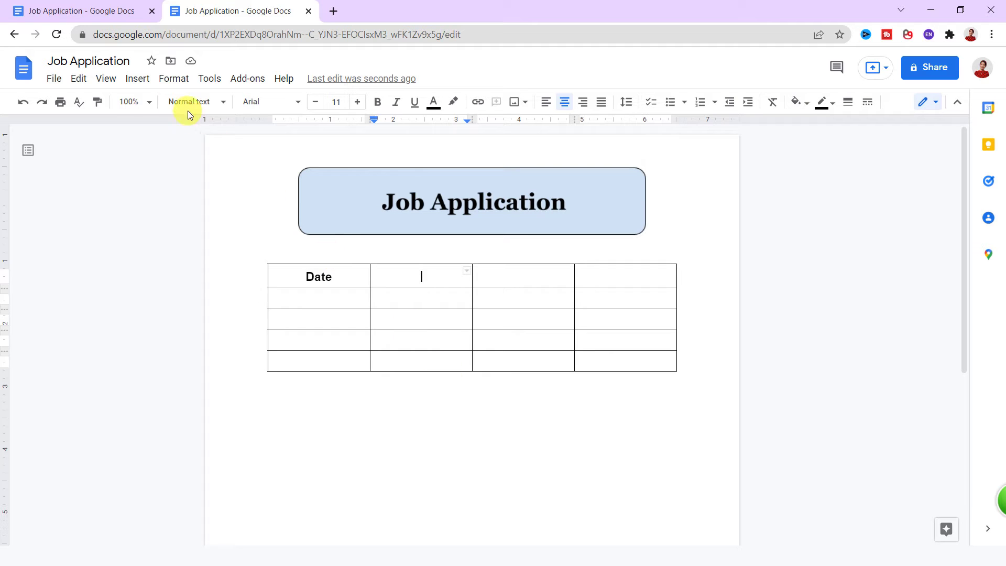
click(137, 78)
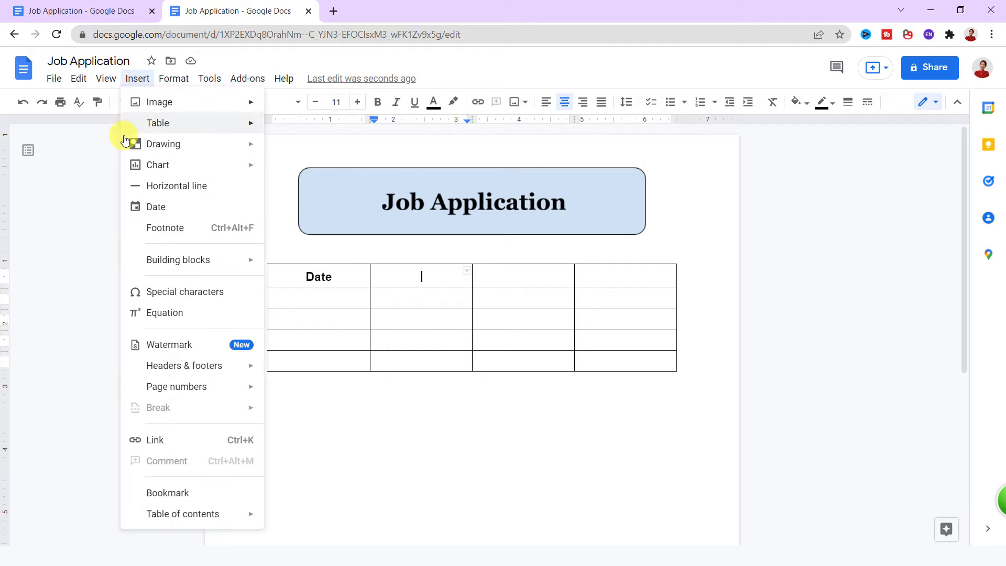
mouse_move(155, 206)
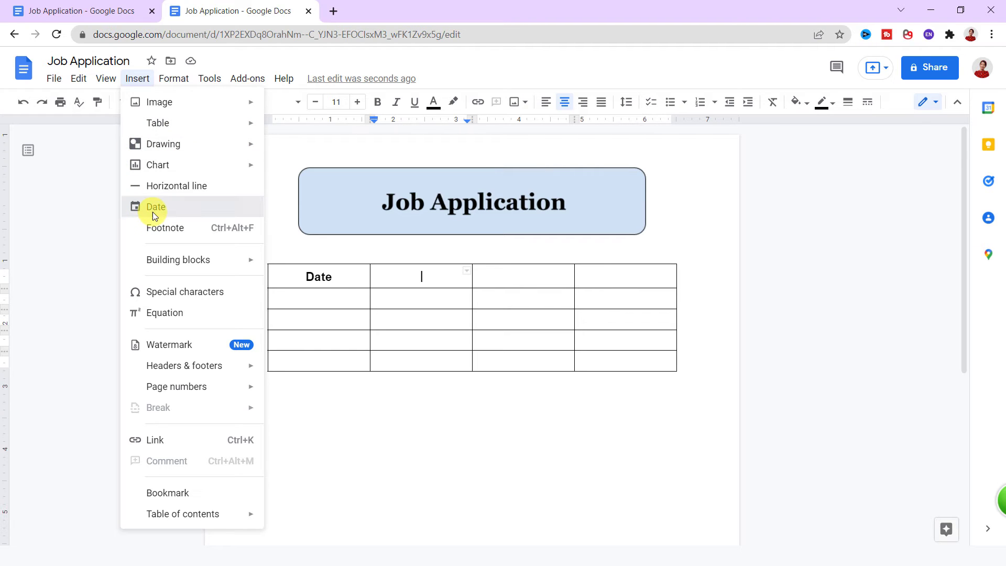
click(156, 207)
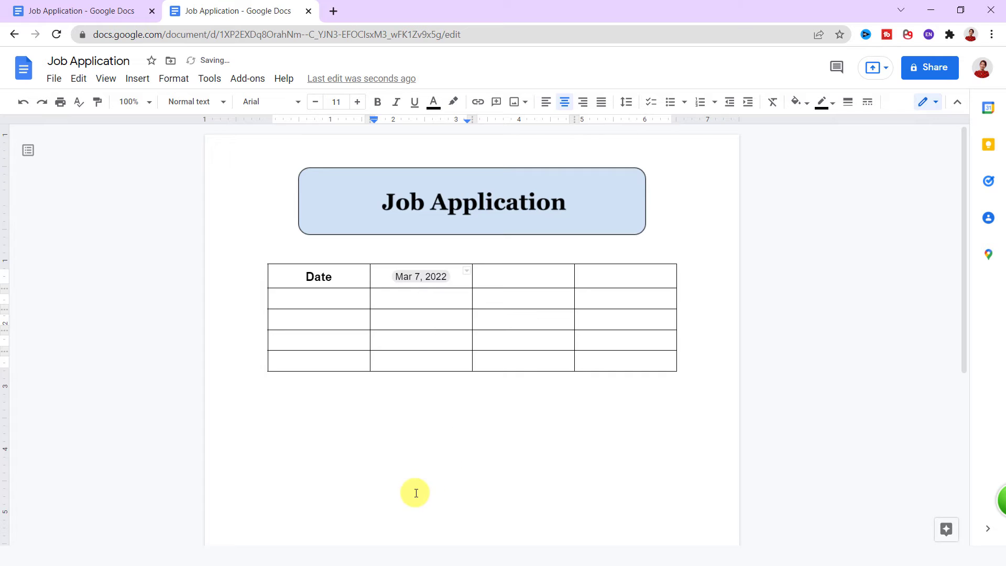
click(450, 276)
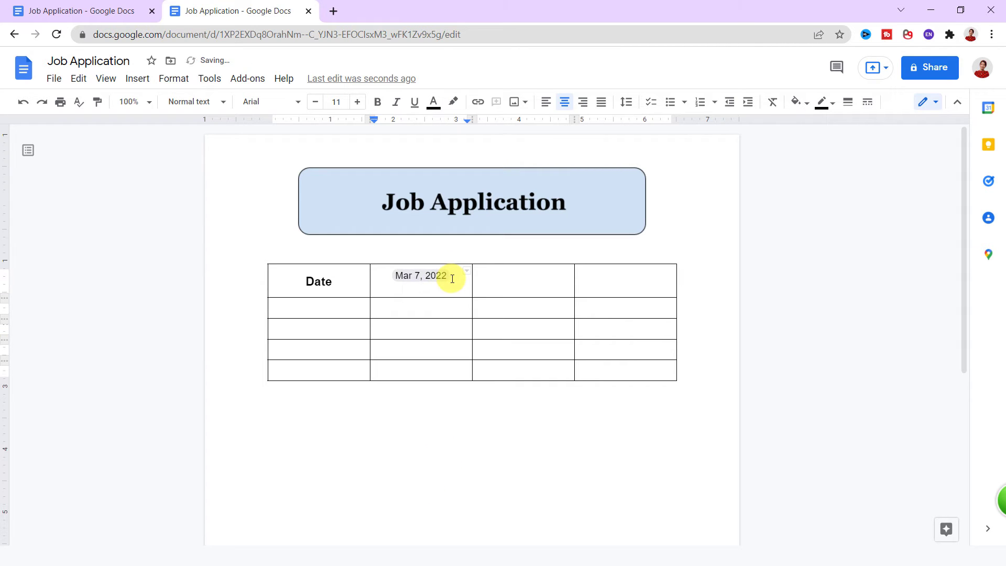
key(enter)
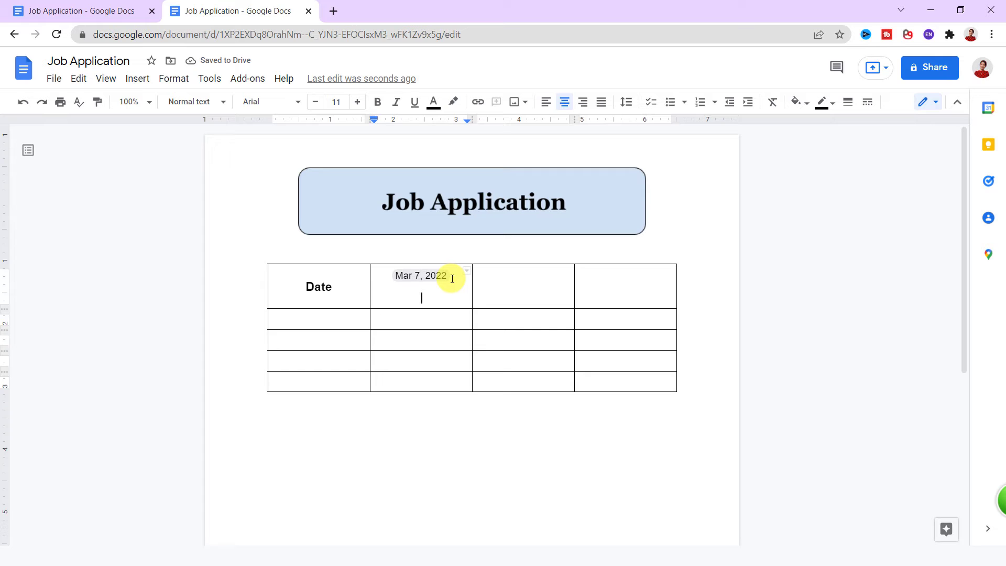
Step: Type the 'Click on date' hint below the chip and make it small, italic and grey
text(Click on date and choose the date you filled out the application)
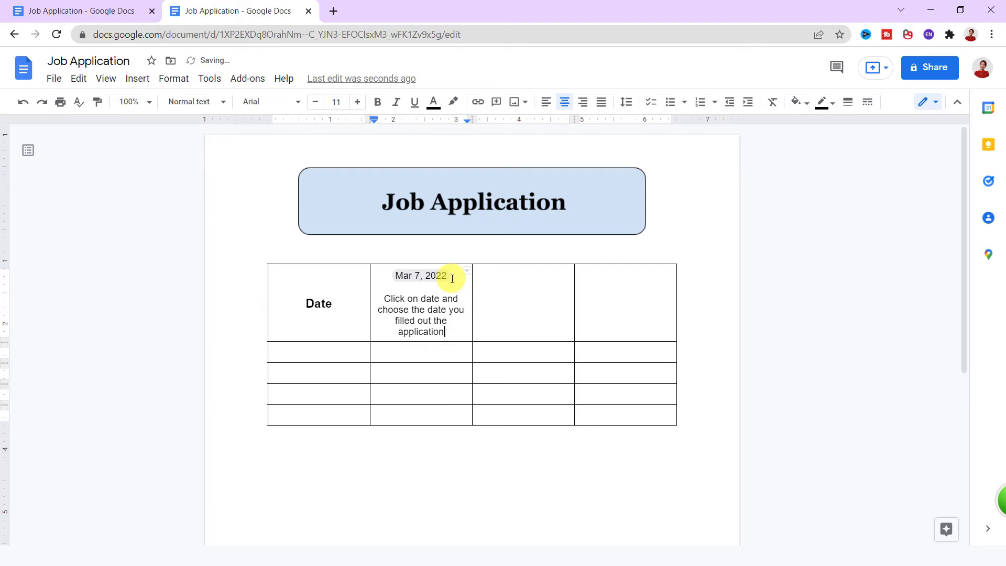
triple_click(421, 315)
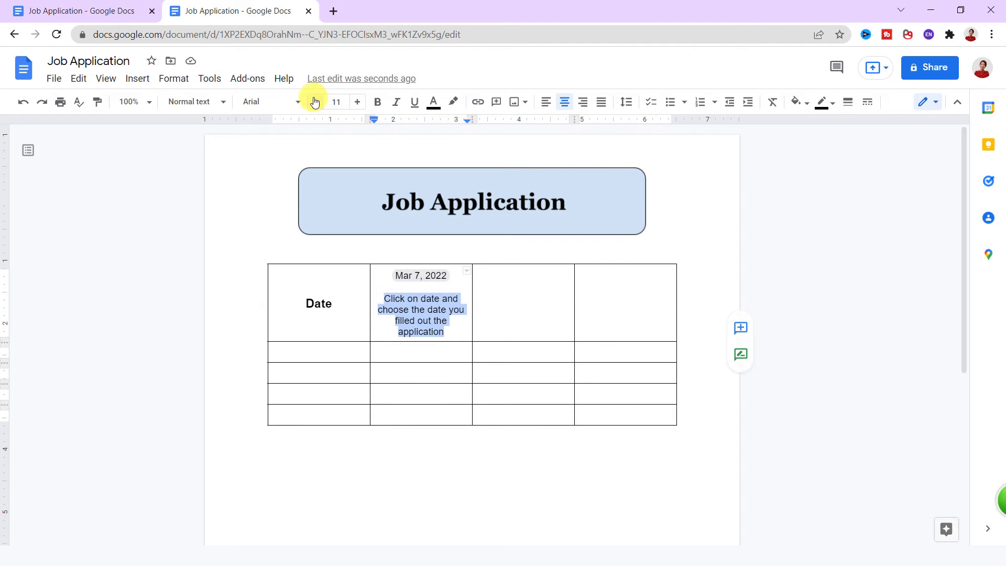
click(434, 101)
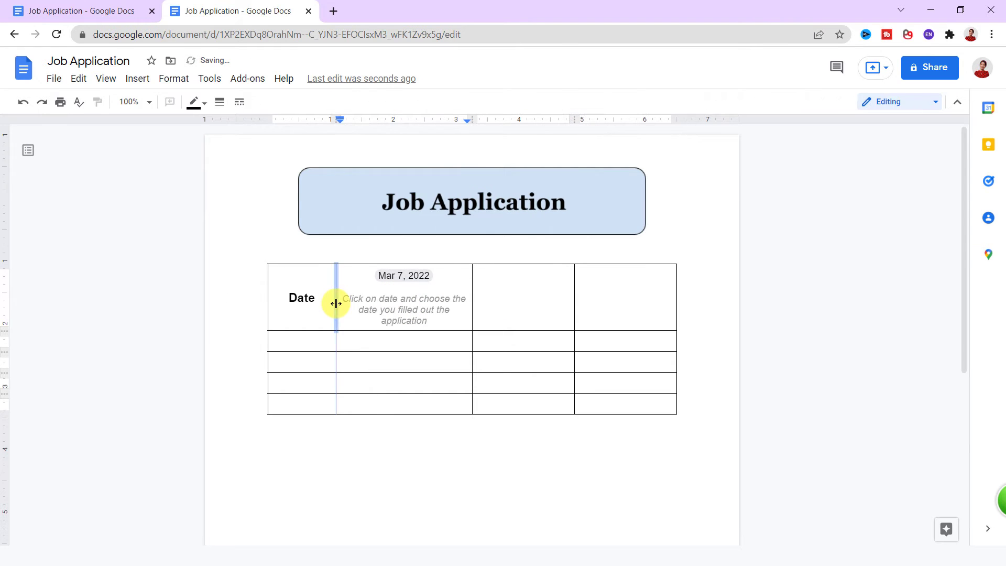
Step: Add a bold 'Name' label below Date with a 'type your full name' hint beside it
click(324, 361)
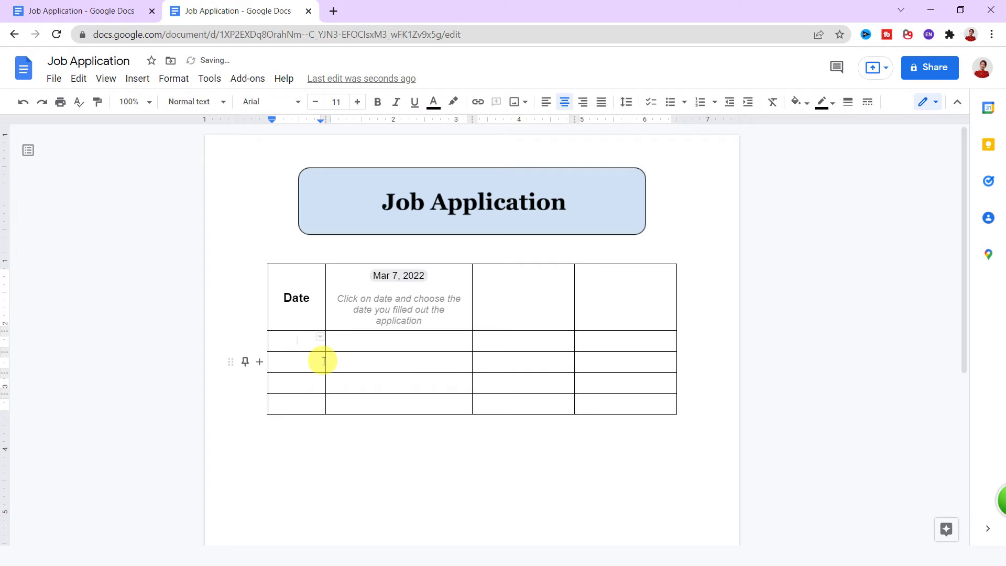
text(Name)
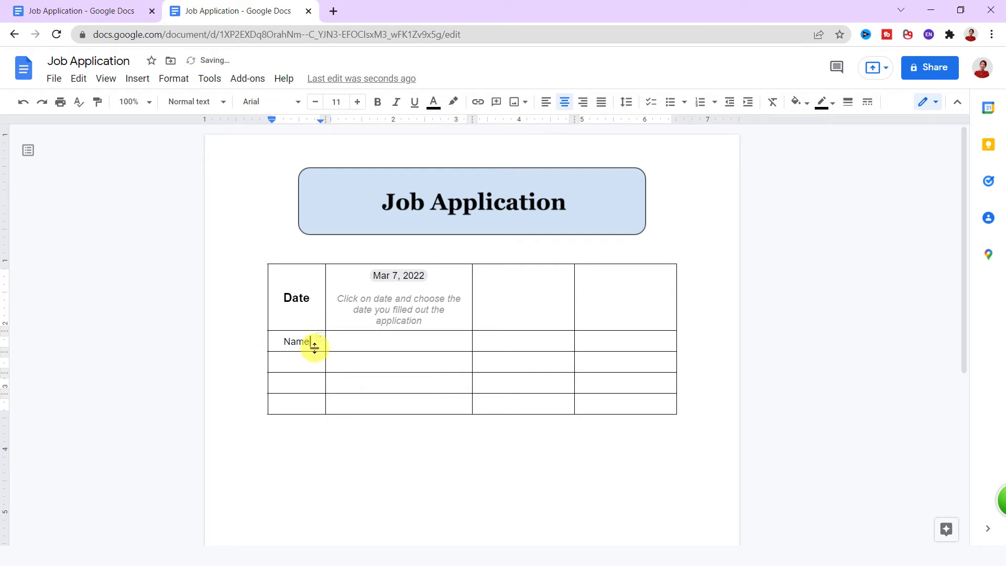
double_click(296, 340)
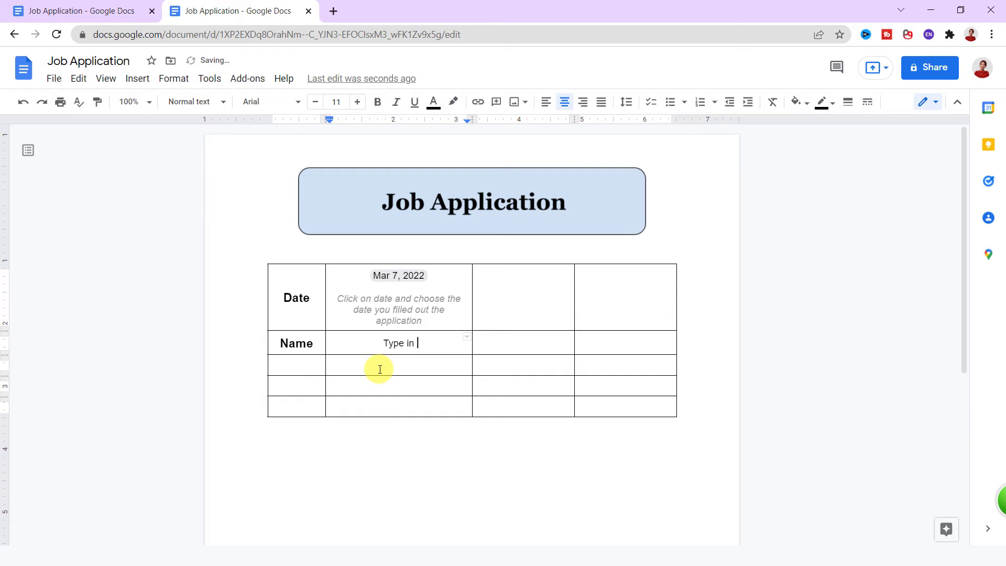
text(your full name here)
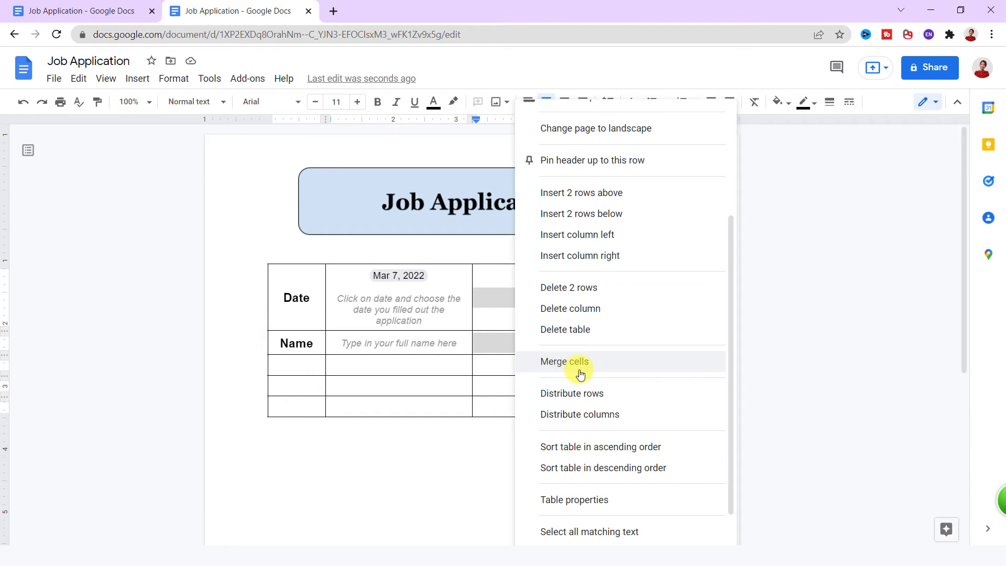
Step: Merge the selected top two cells into one
click(565, 361)
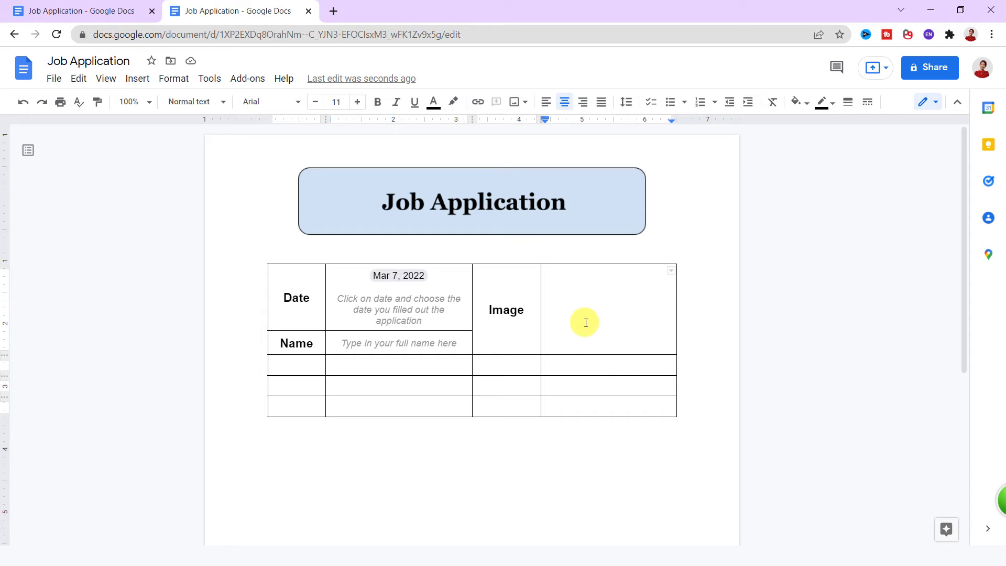
mouse_move(414, 354)
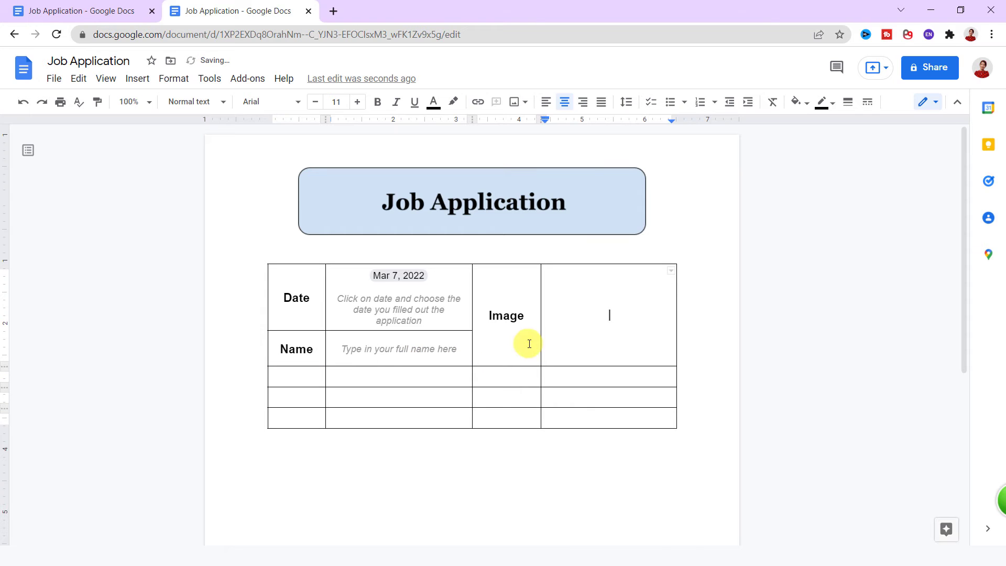
Step: Insert the placeholder picture into the merged cell beside 'Image'
click(136, 78)
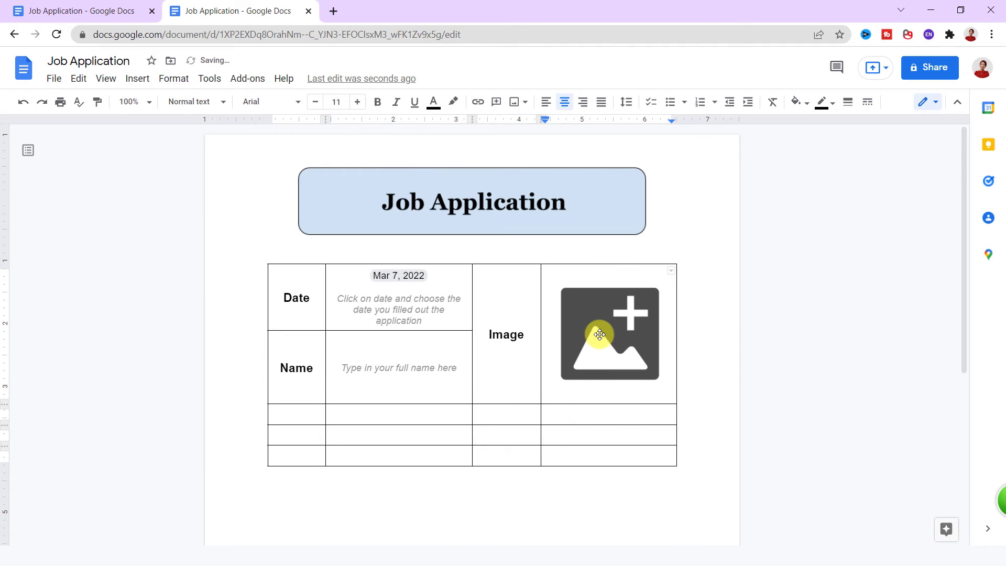
click(610, 333)
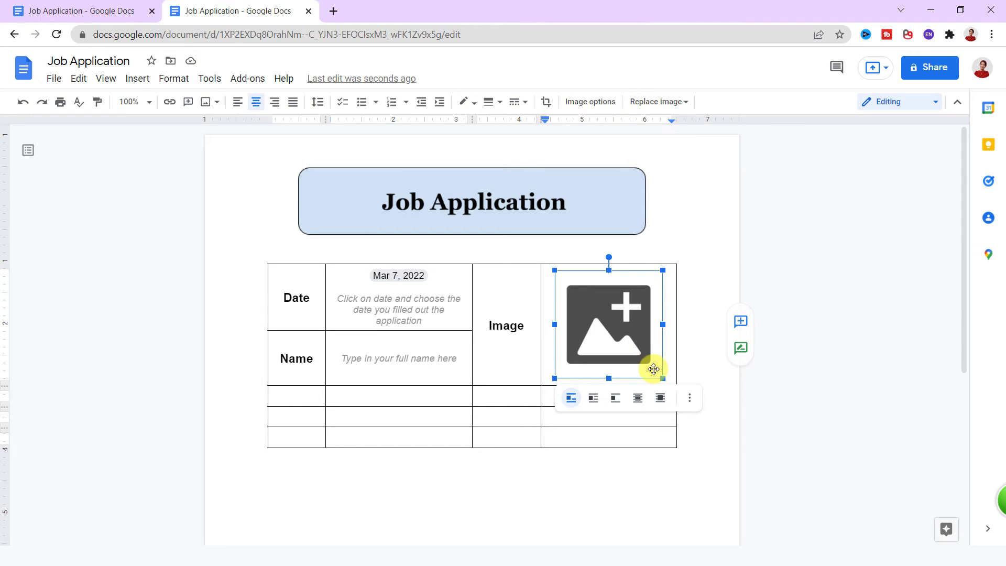
mouse_move(303, 398)
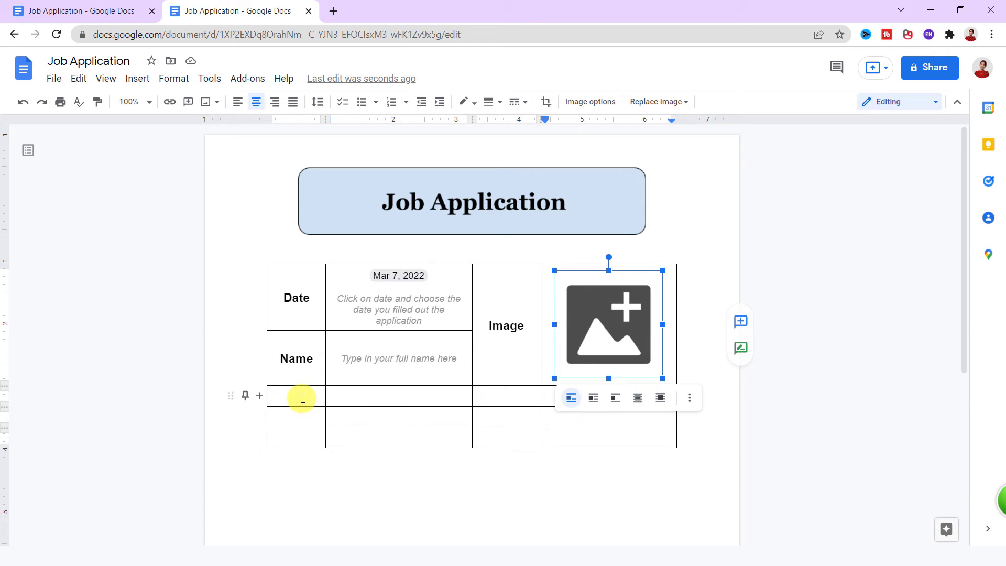
Step: Add 'Phone Number' and 'Email' labels in the third row, leaving the answer cells blank
text(Phone Number)
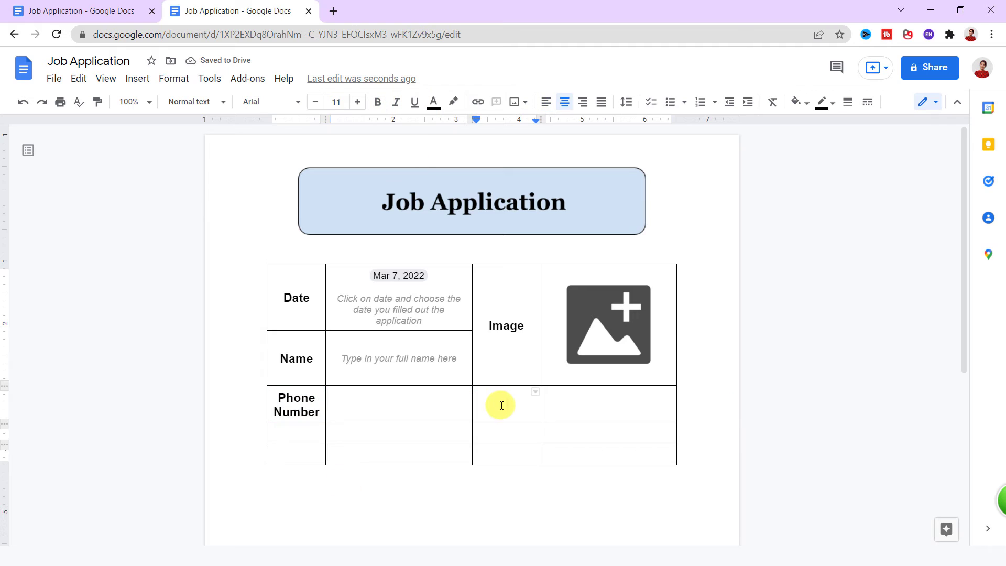
text(Email)
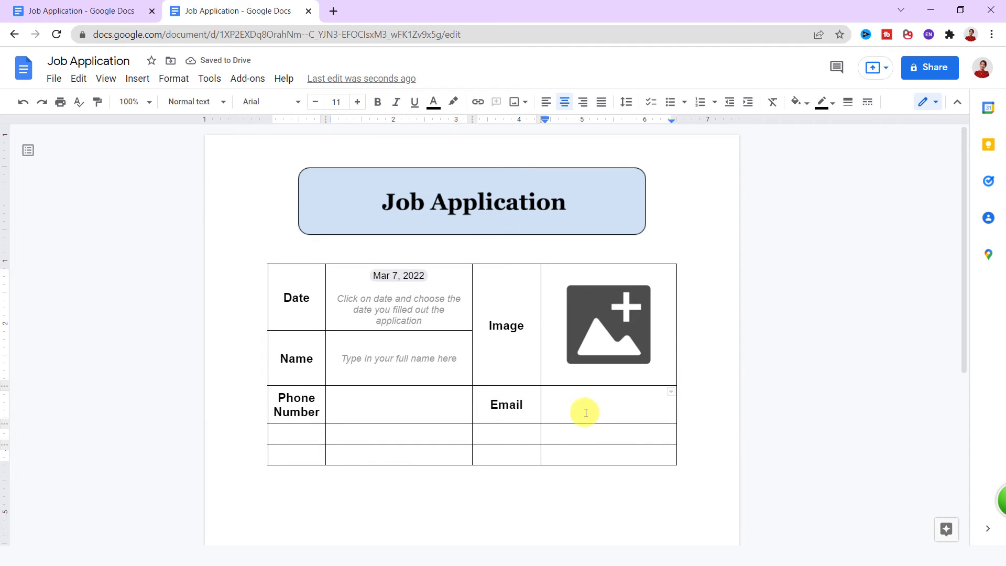
click(608, 404)
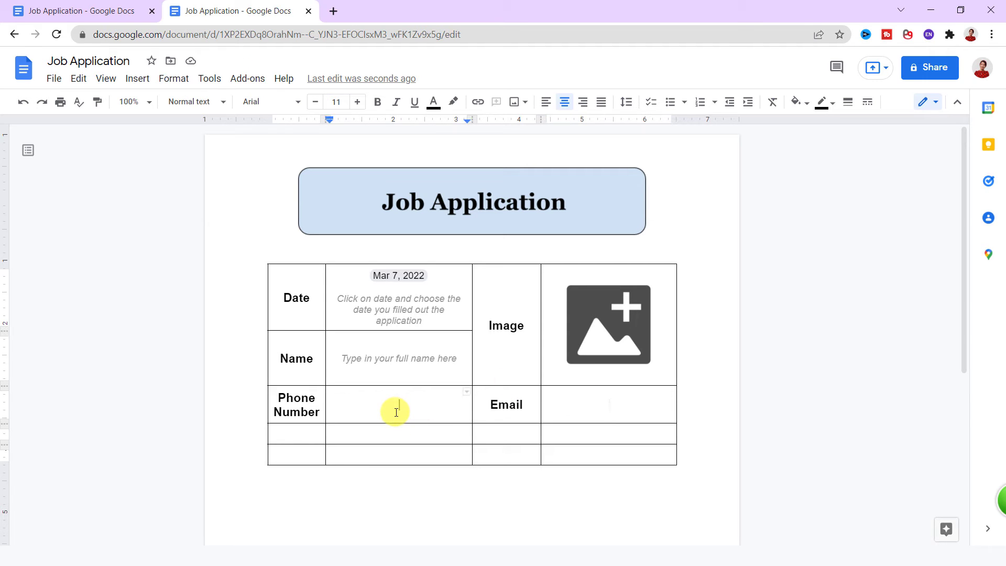
mouse_move(137, 78)
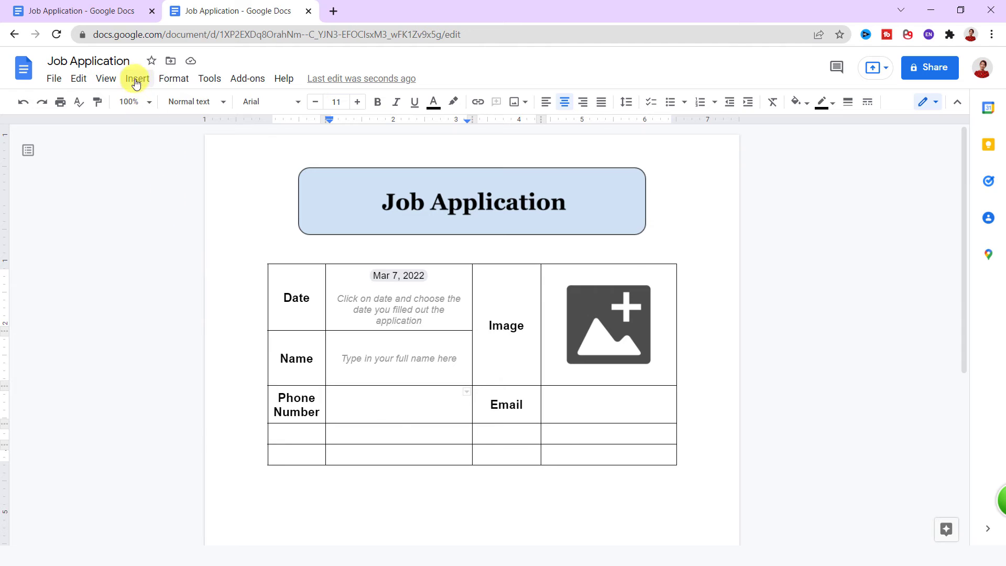
Step: Insert a 1x1 table in the Phone Number cell with 0pt borders except the bottom
click(137, 78)
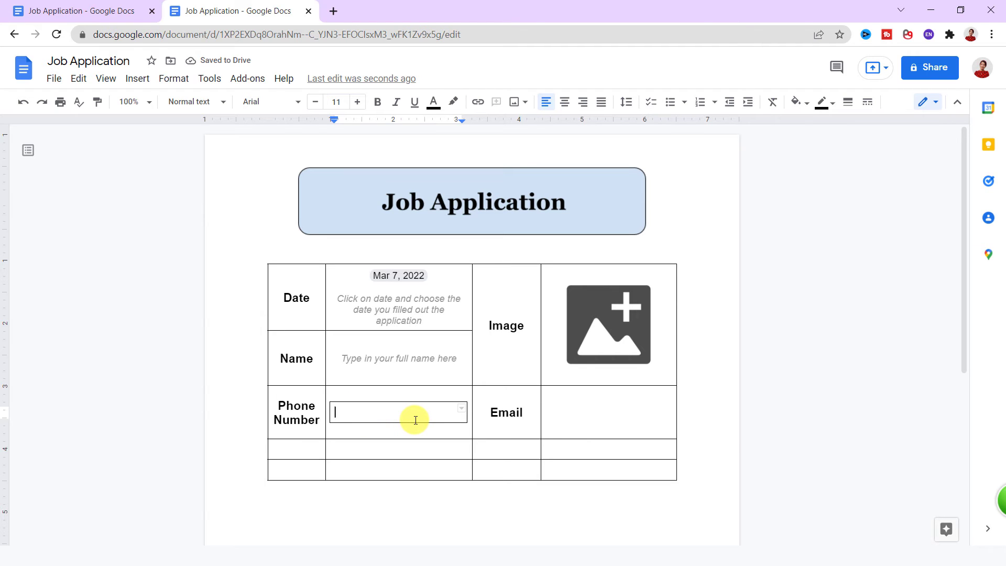
scroll(down, 3)
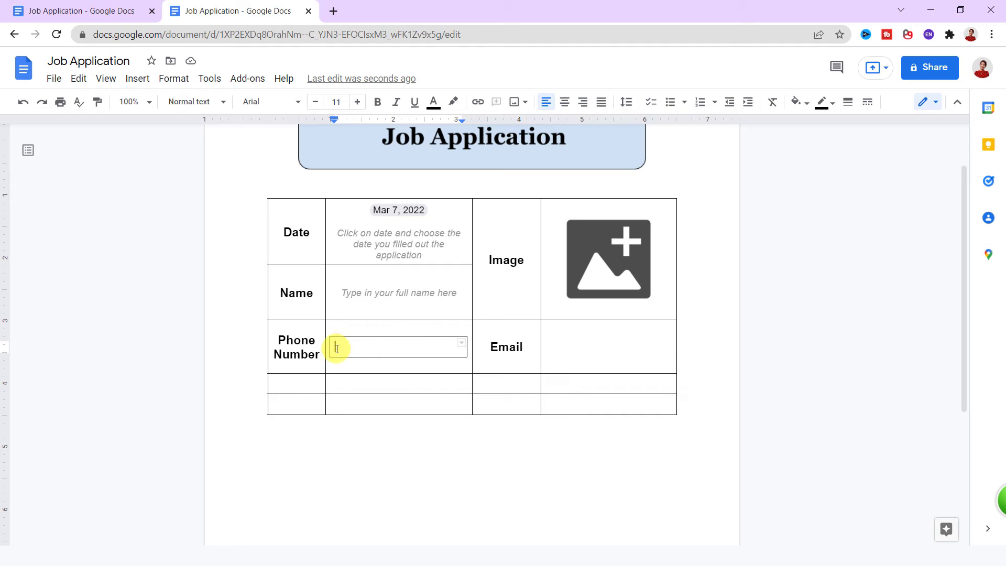
click(397, 346)
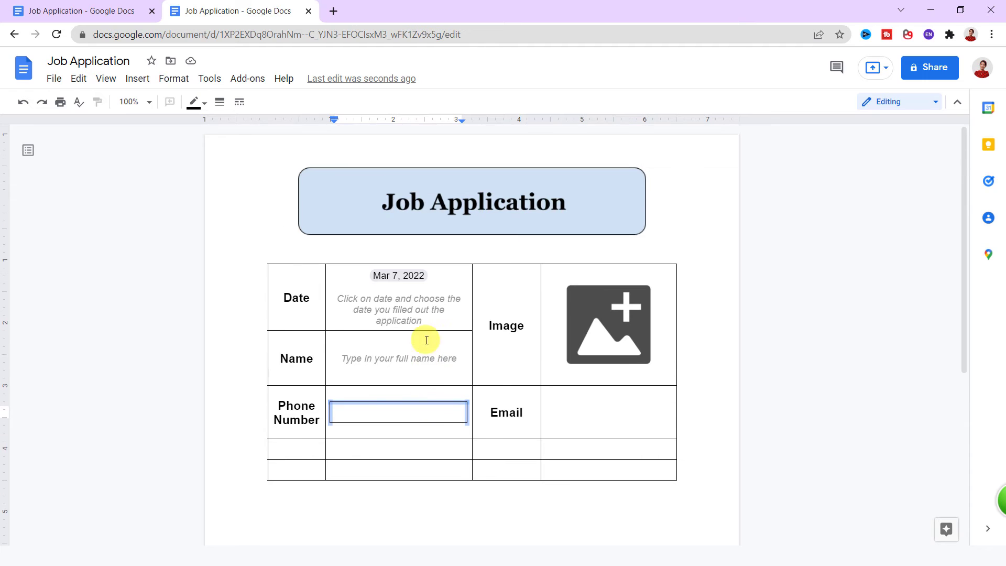
click(220, 101)
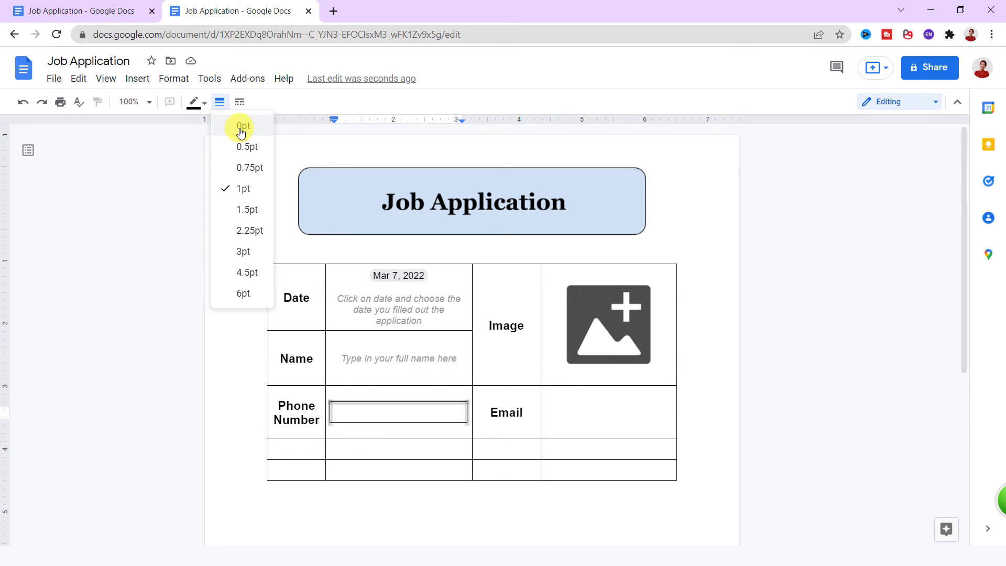
click(243, 126)
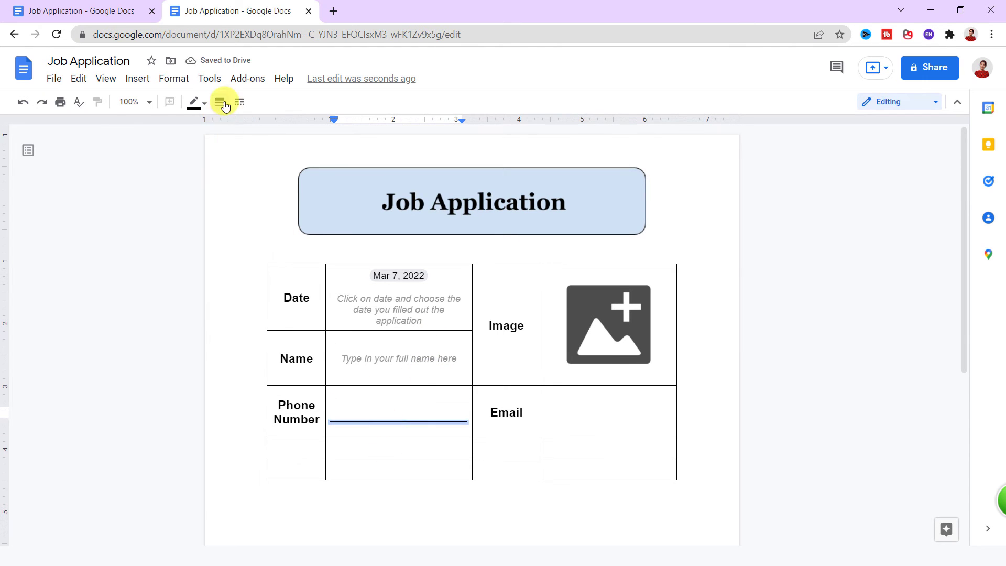
click(398, 420)
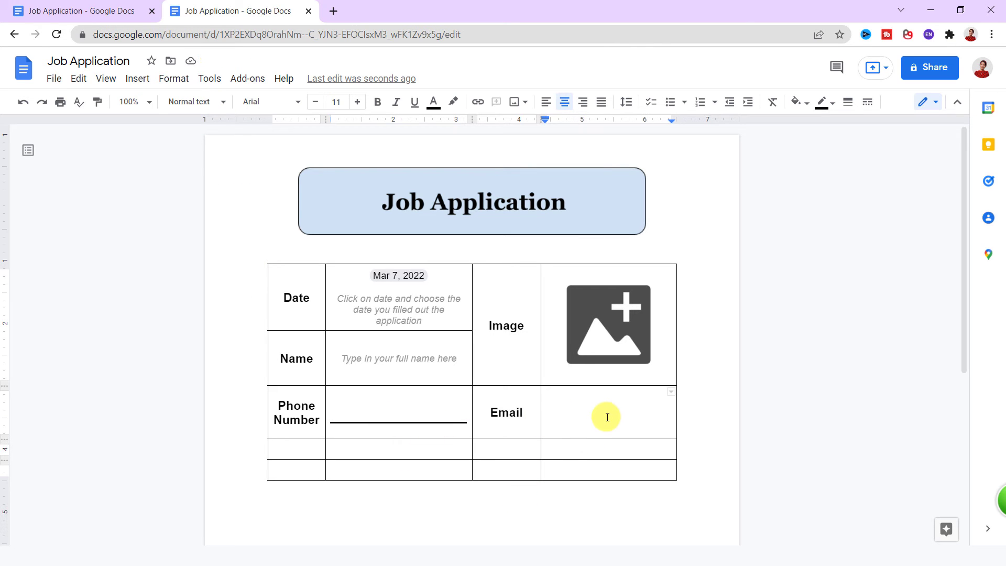
mouse_move(128, 73)
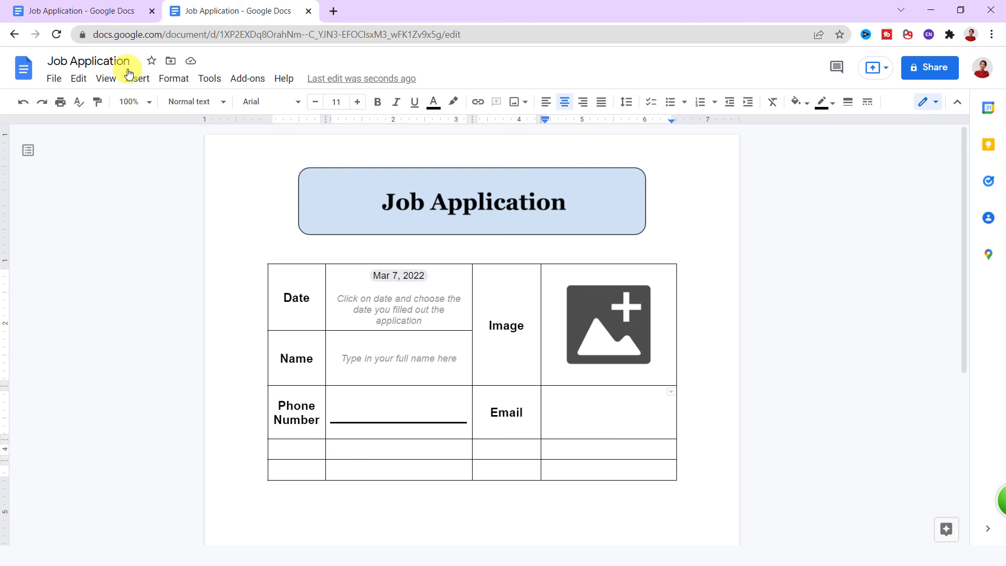
click(606, 411)
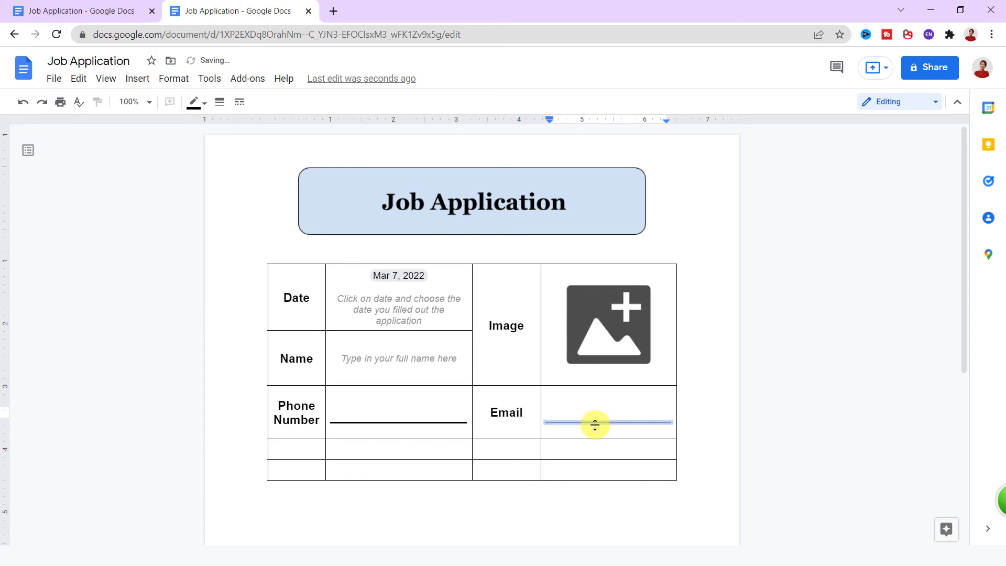
text(a@a.com)
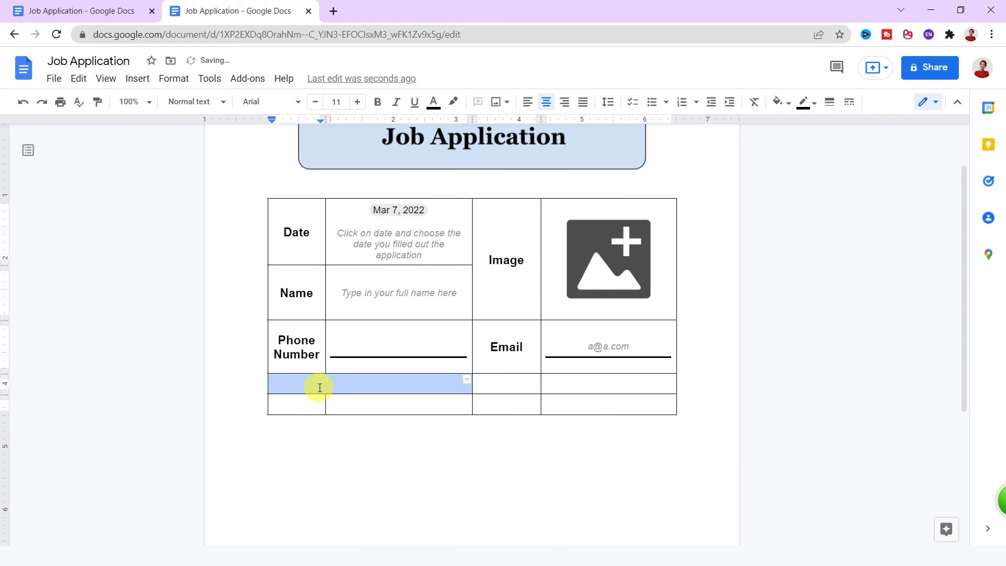
Step: Type 'Seeking a permanent position' into the merged first two cells of row four
text(Seeking a perm)
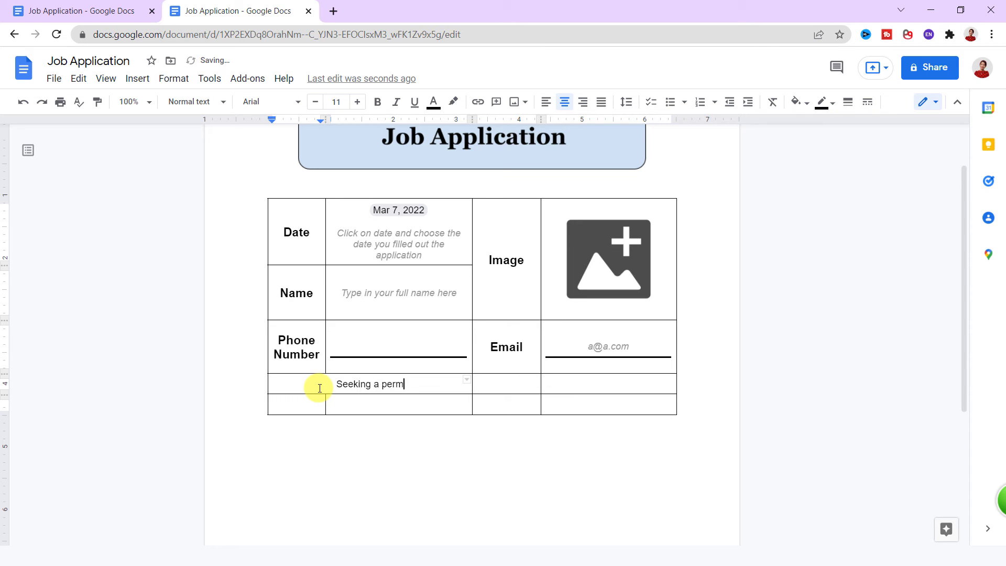
text(anent position)
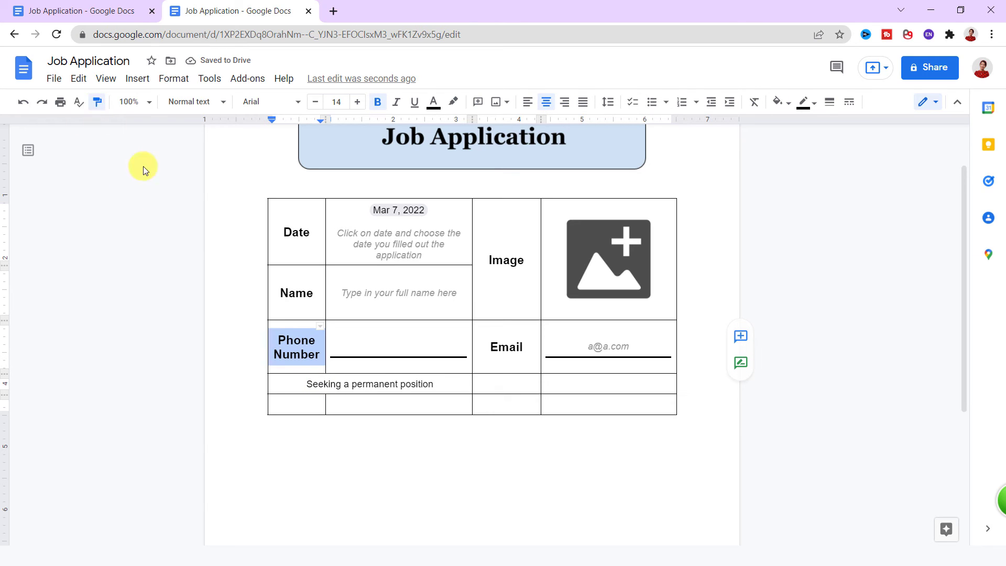
Step: Bold the permanent-position question and add Yes as a checkbox answer
click(507, 386)
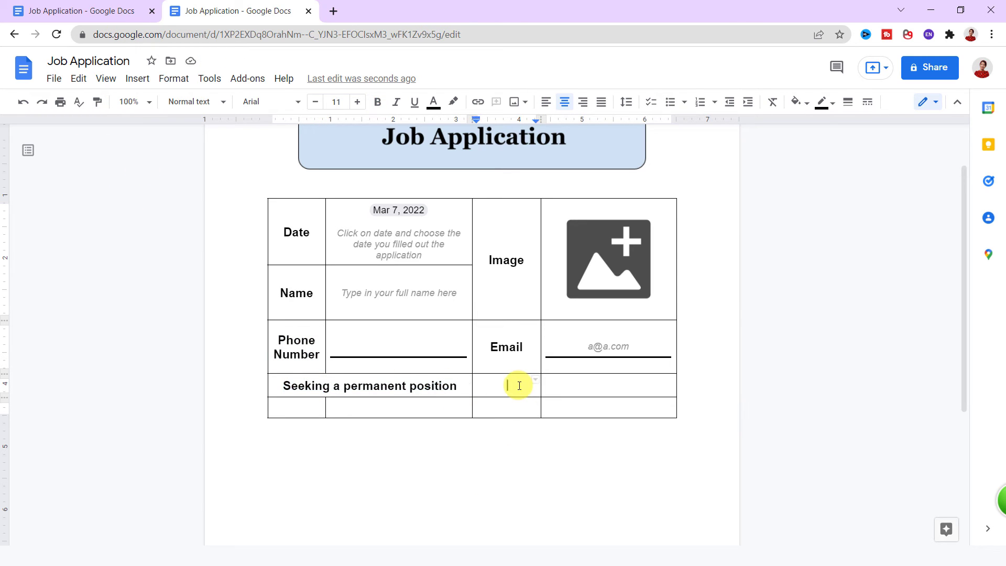
text(yes)
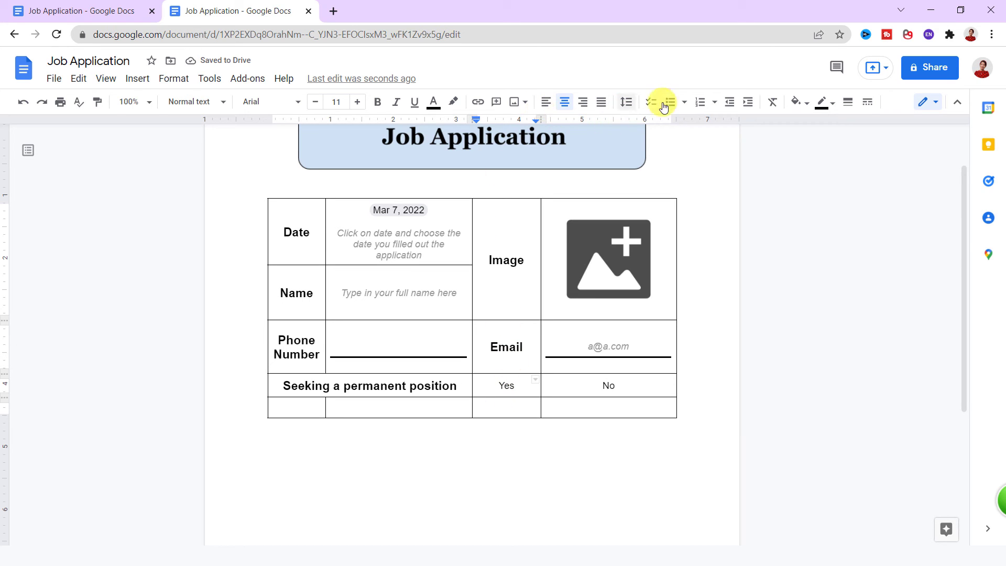
click(684, 101)
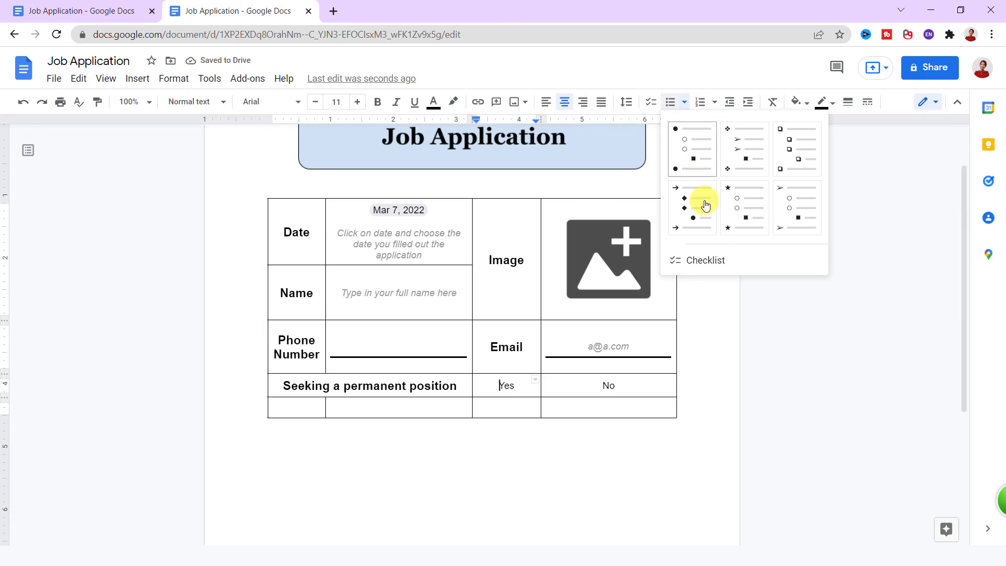
click(704, 260)
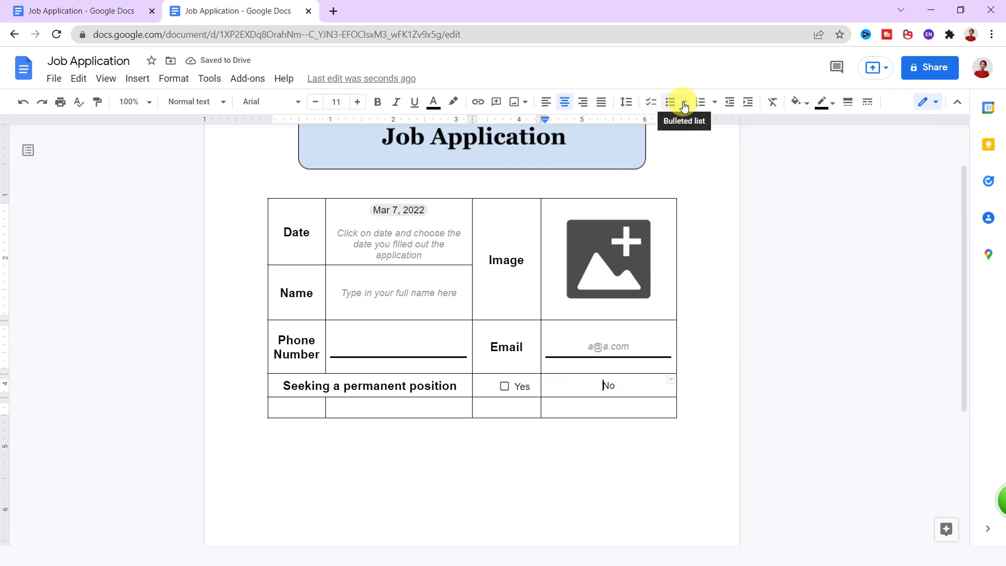
Step: Make No a checkbox answer and hide the divider between the Yes and No cells
click(650, 101)
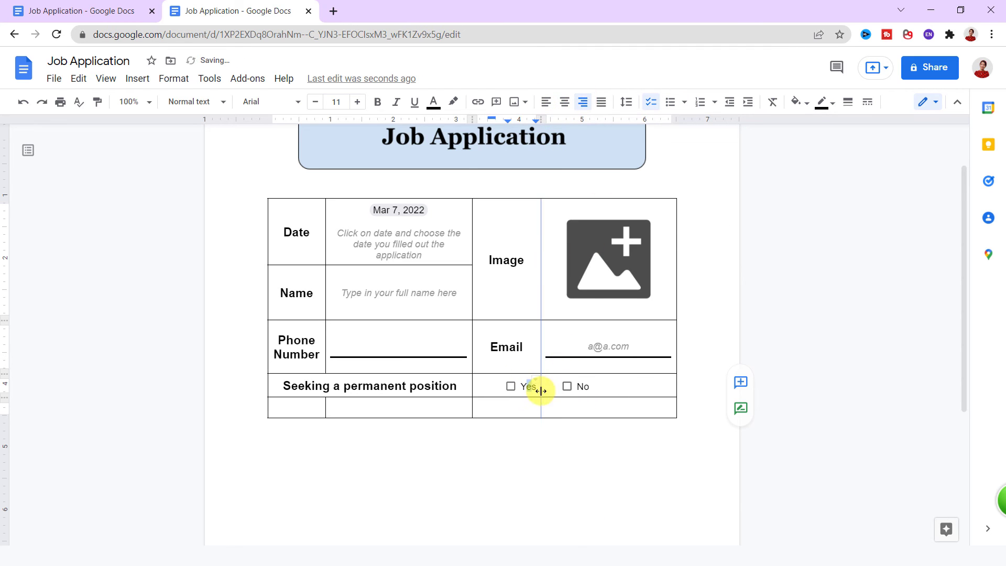
click(531, 386)
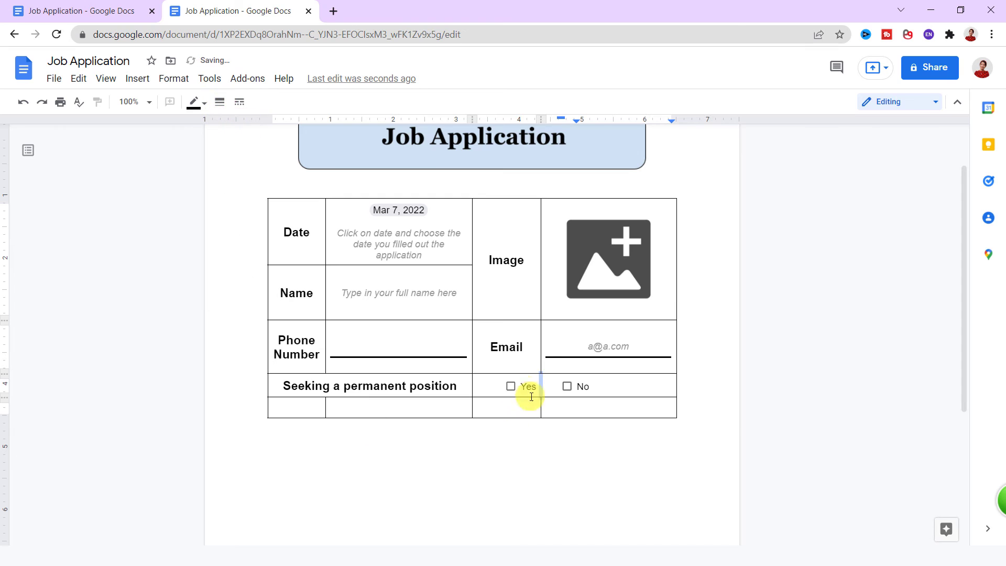
double_click(527, 386)
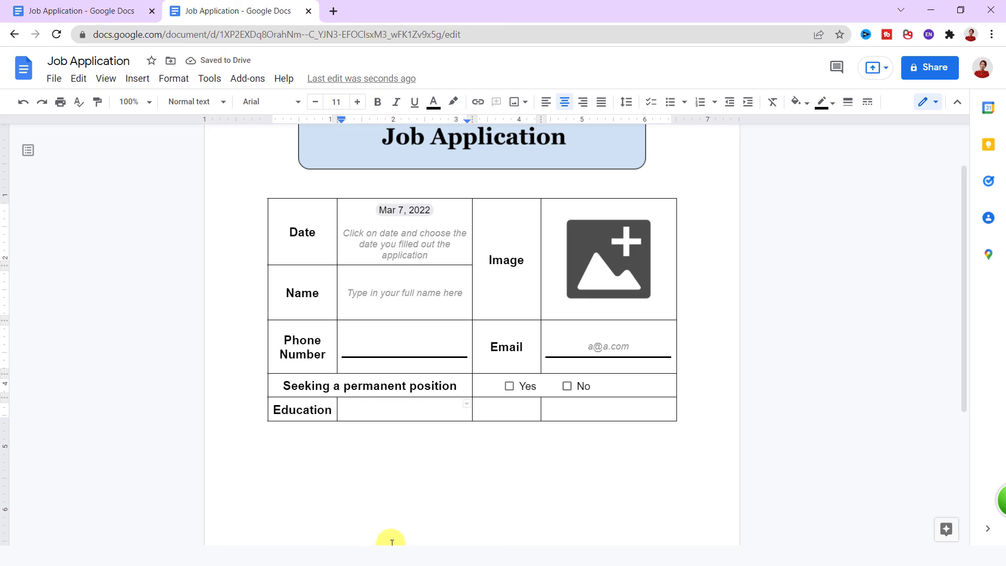
Step: Type Bachelor, Master degree and Doctorate options and merge the Education answer cells
click(404, 409)
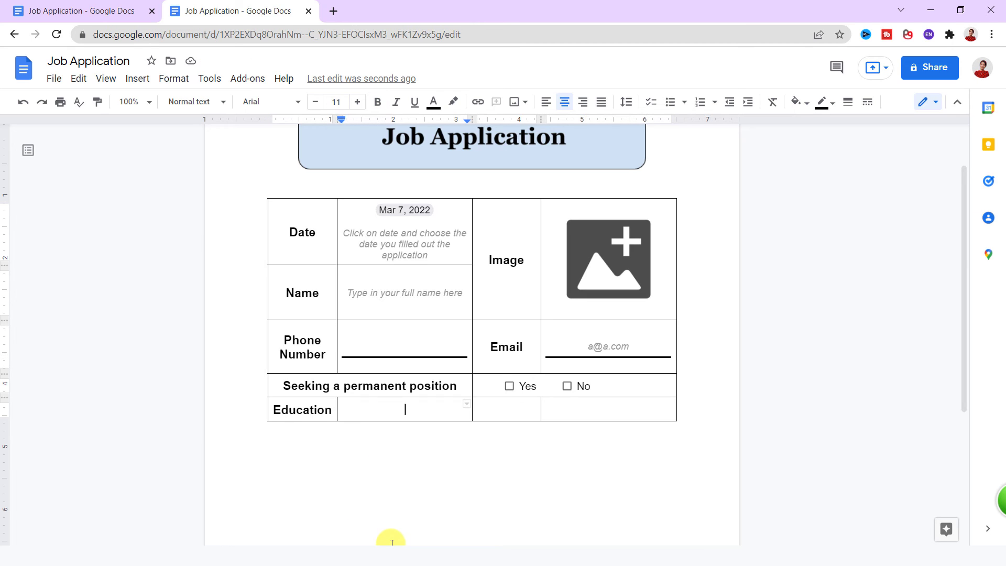
text(Bachelor)
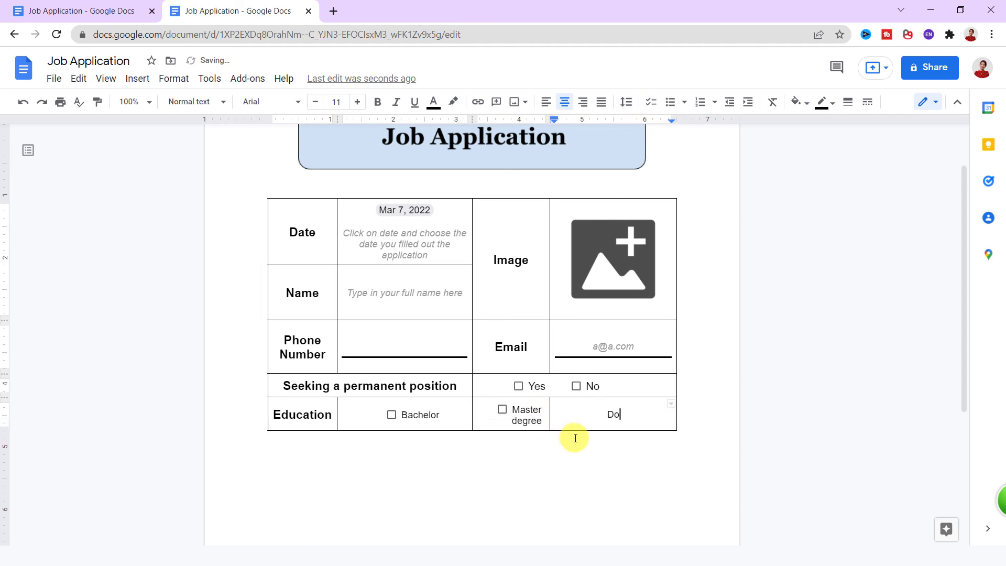
text(ctorate)
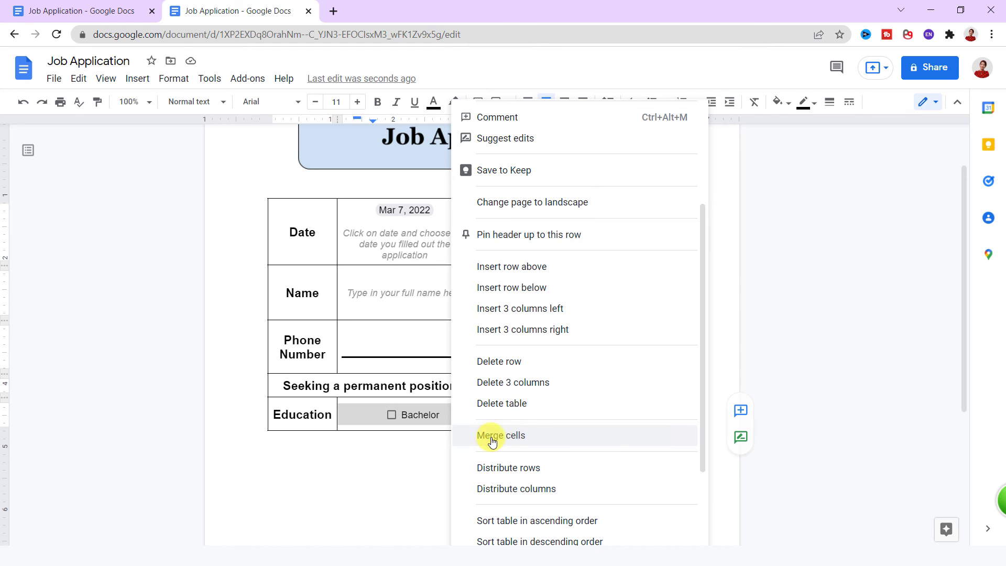
click(501, 435)
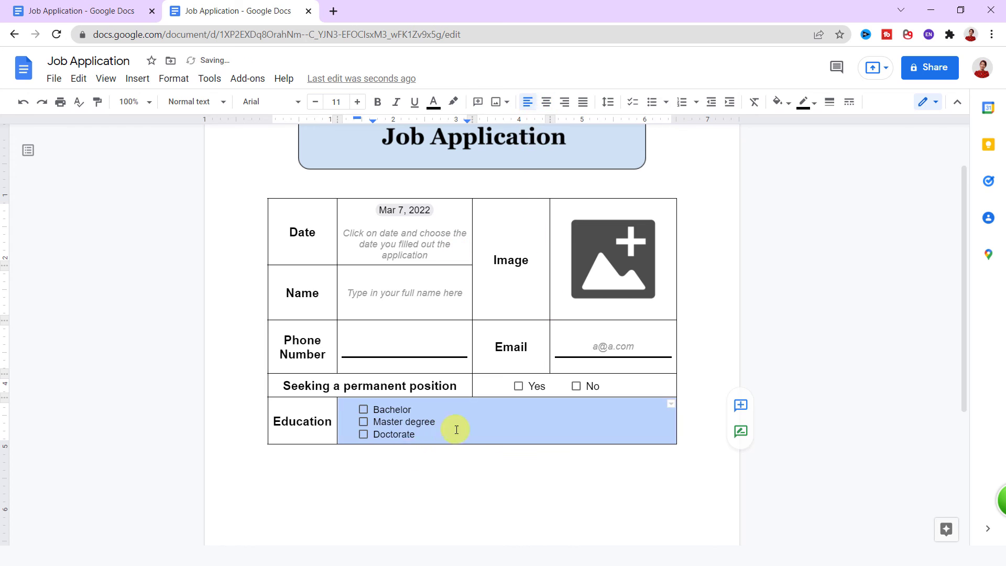
right_click(456, 429)
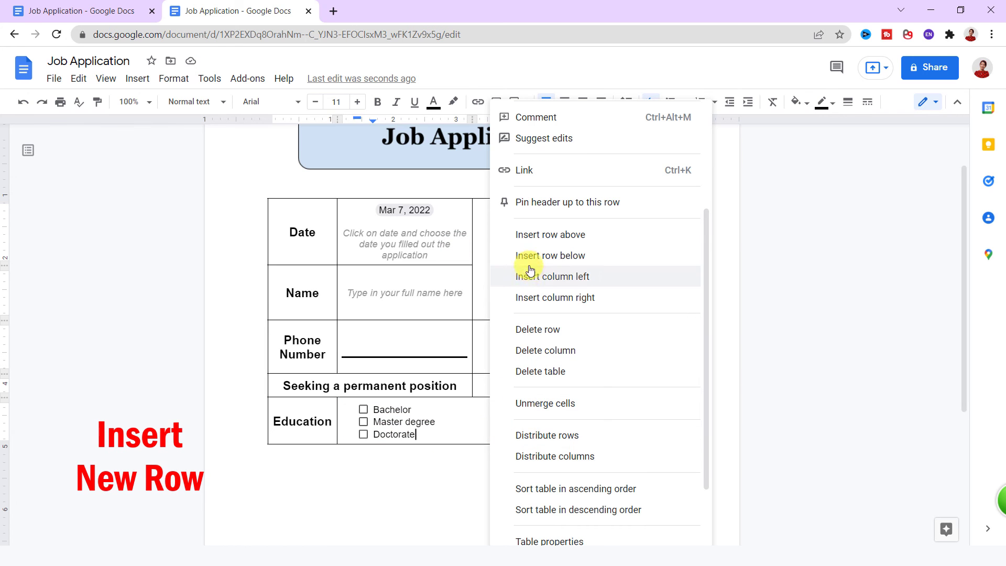
Step: Add an Employment Desired row below Education with part-time and full-time checkboxes
click(550, 256)
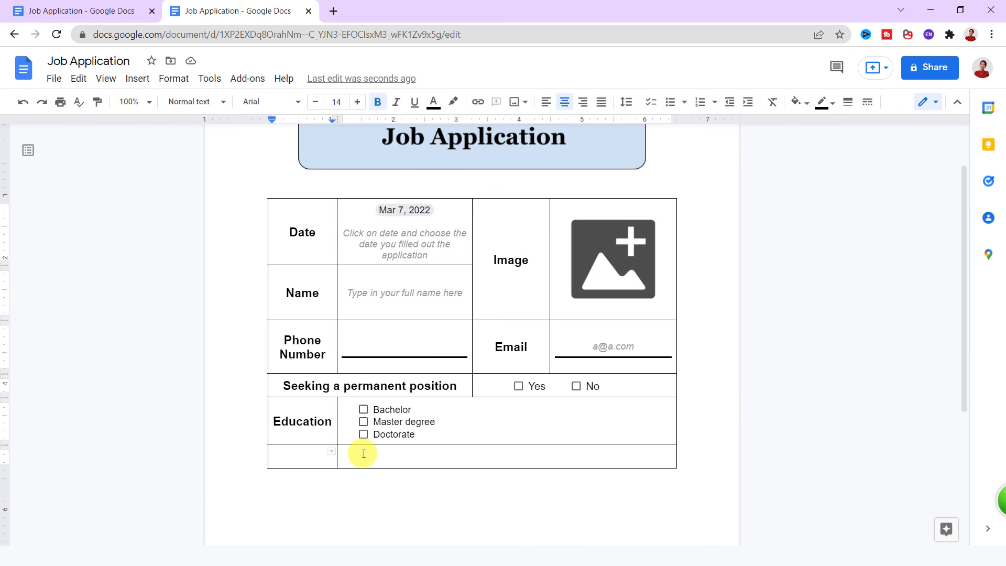
right_click(363, 453)
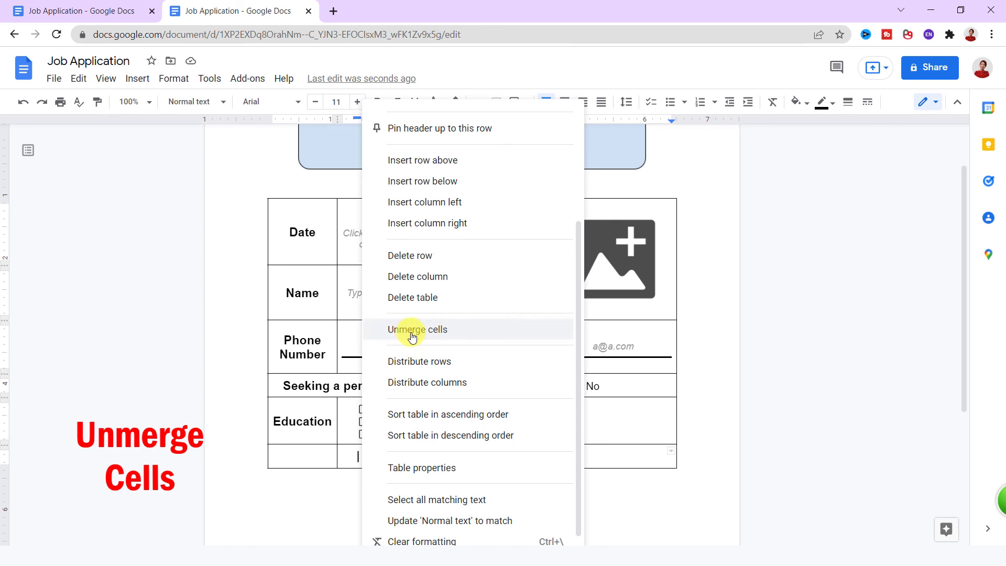
click(418, 329)
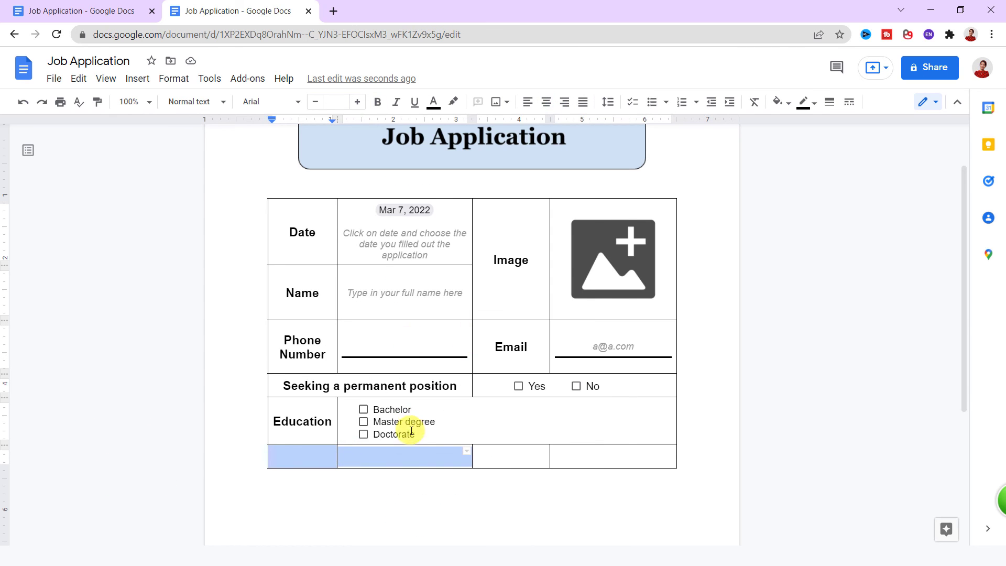
text(Employment De)
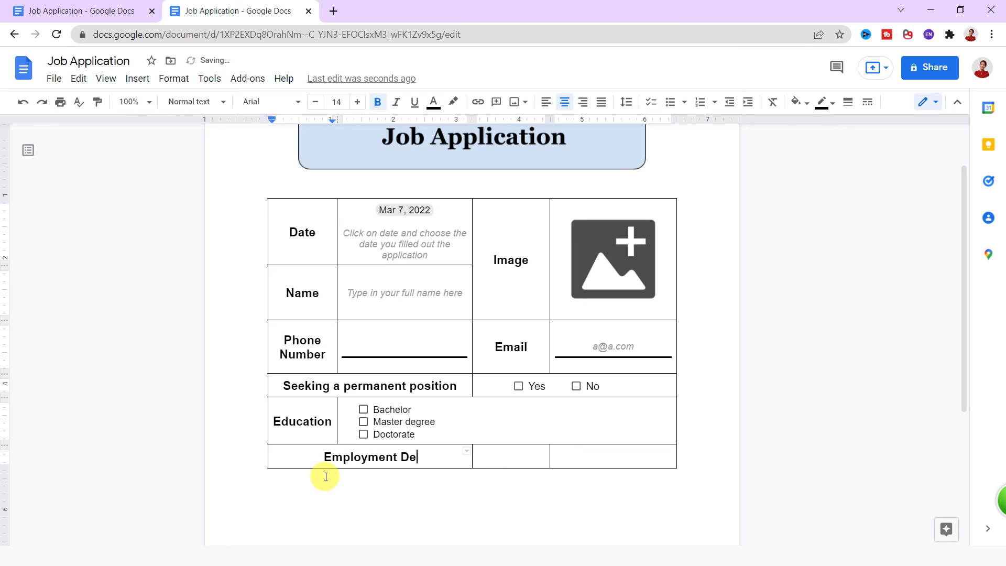
text(part-time)
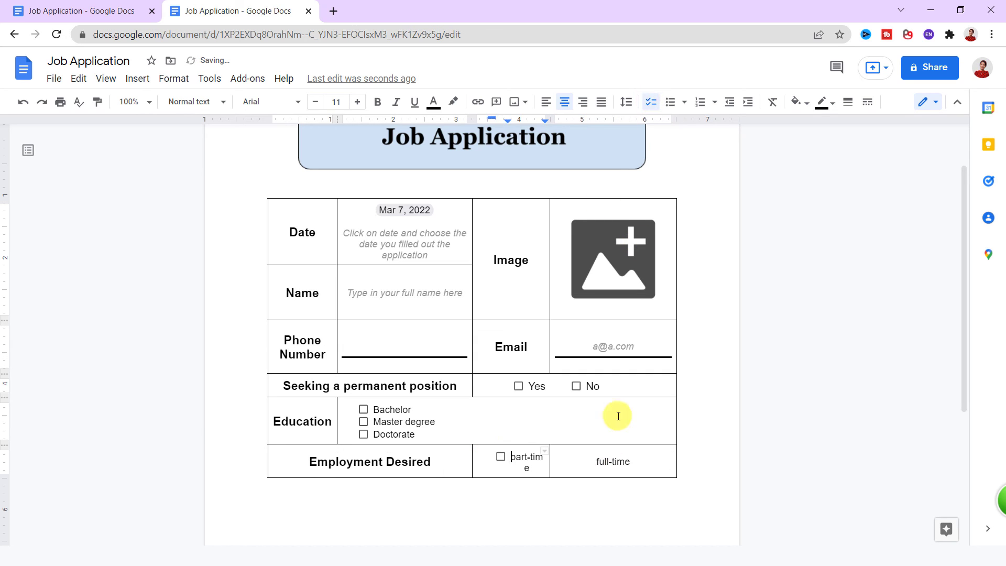
Step: Add an Address row and merge its answer cells into one wide cell
right_click(618, 415)
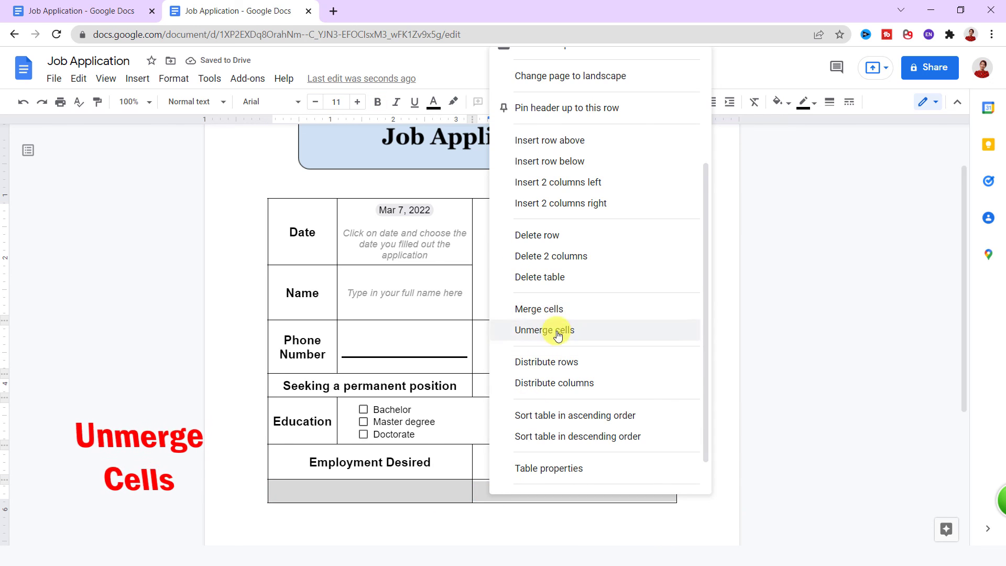
click(544, 329)
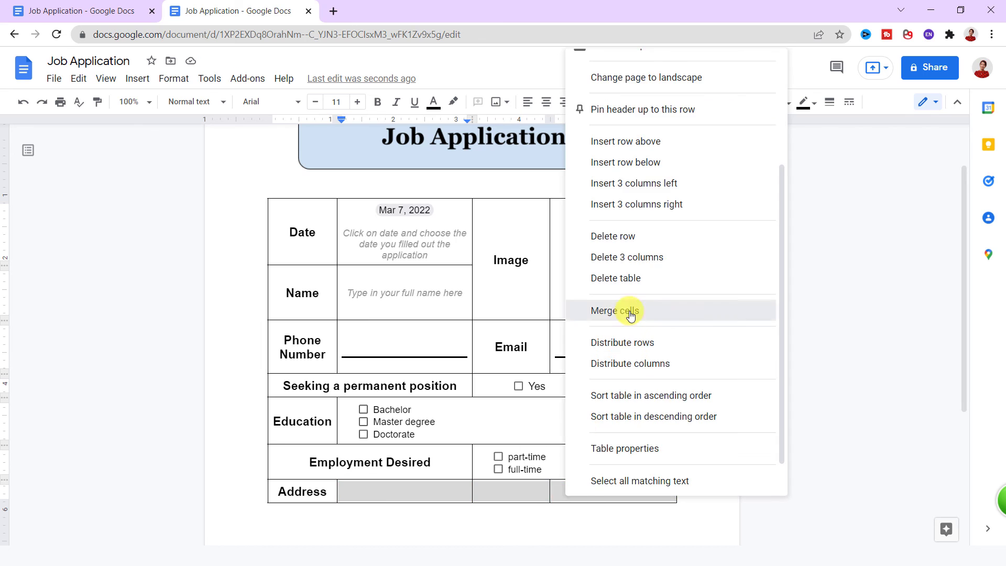
click(614, 311)
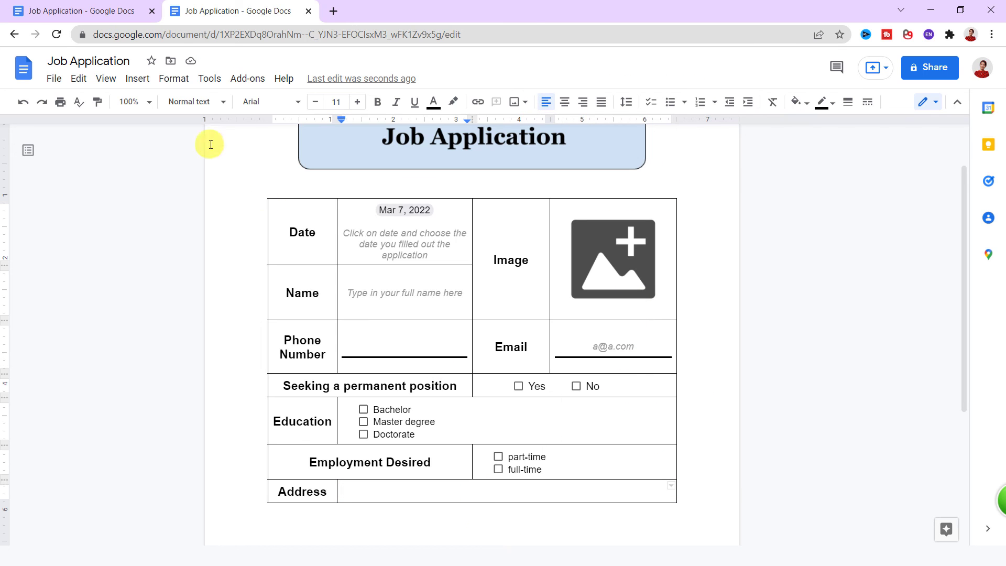
Step: Insert a 3x3 table in the Address cell and merge its rows into single lines
click(137, 78)
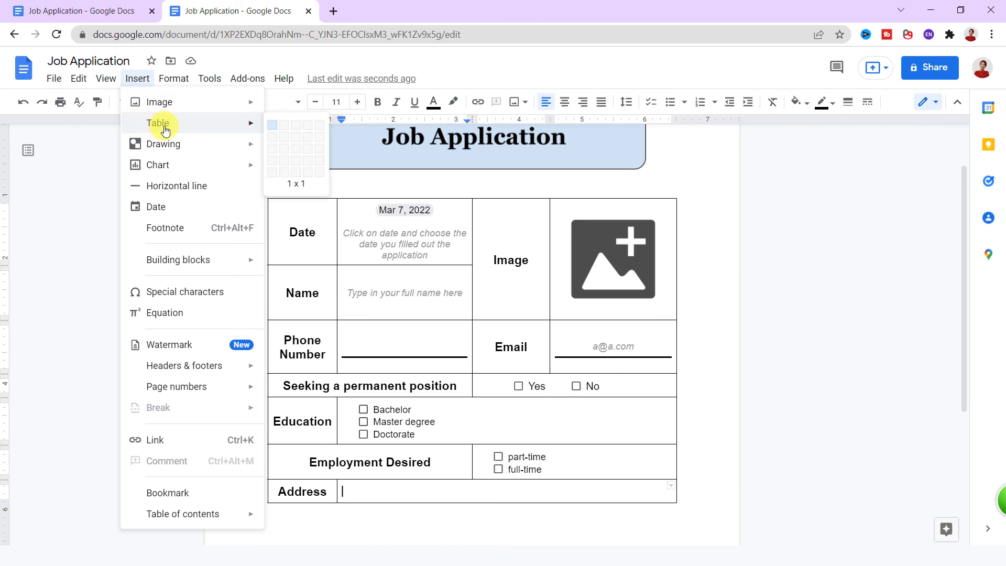
mouse_move(298, 152)
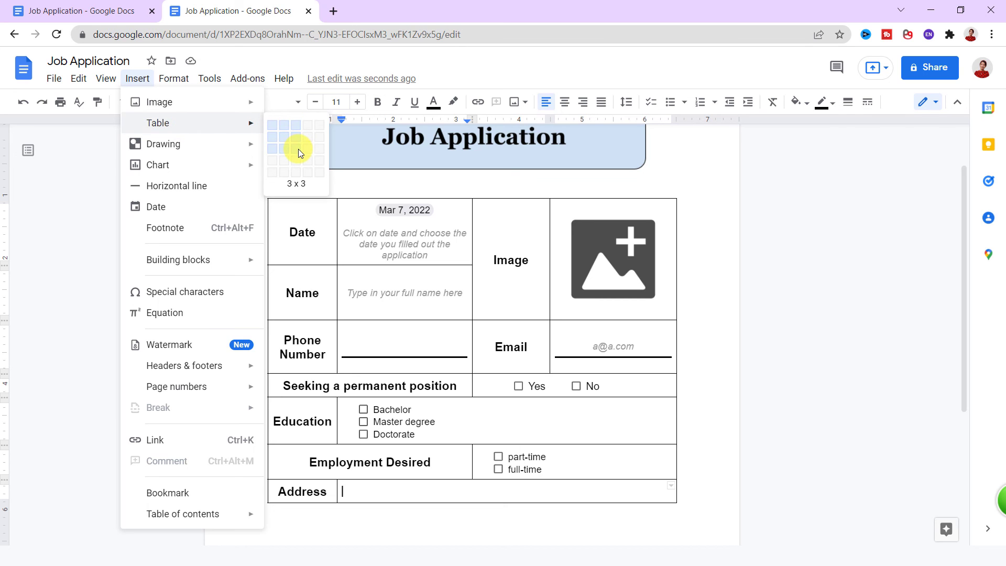
click(295, 152)
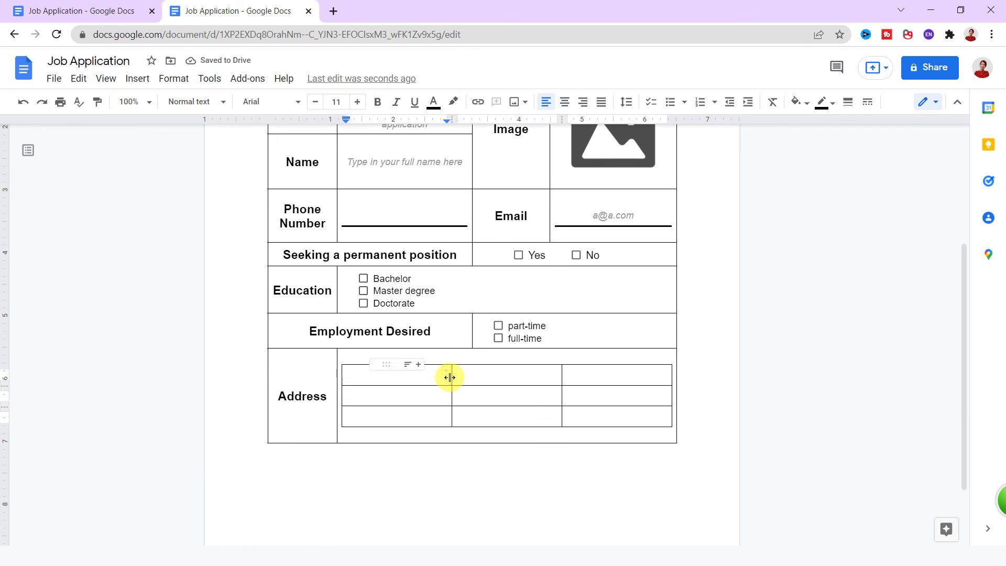
right_click(397, 375)
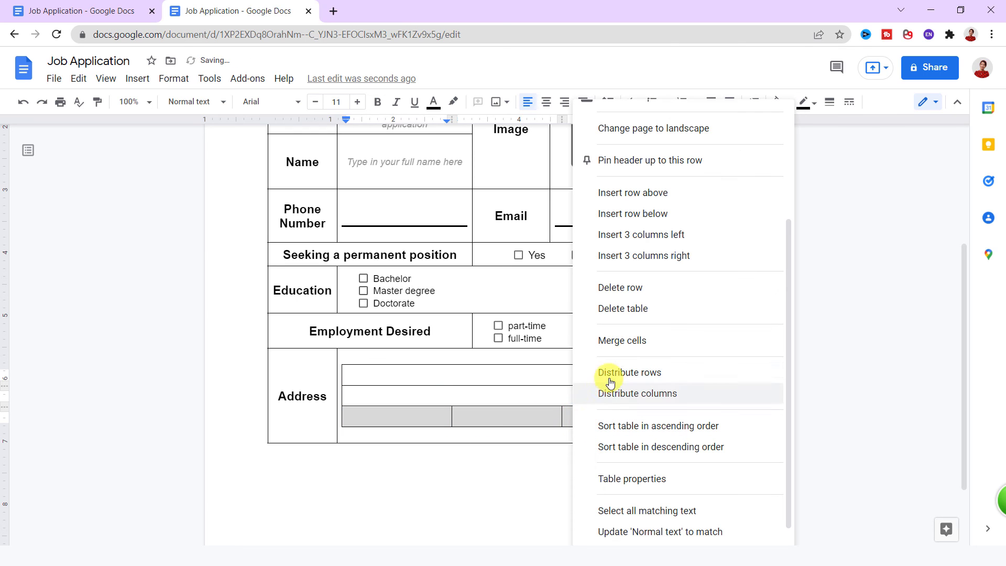
click(629, 373)
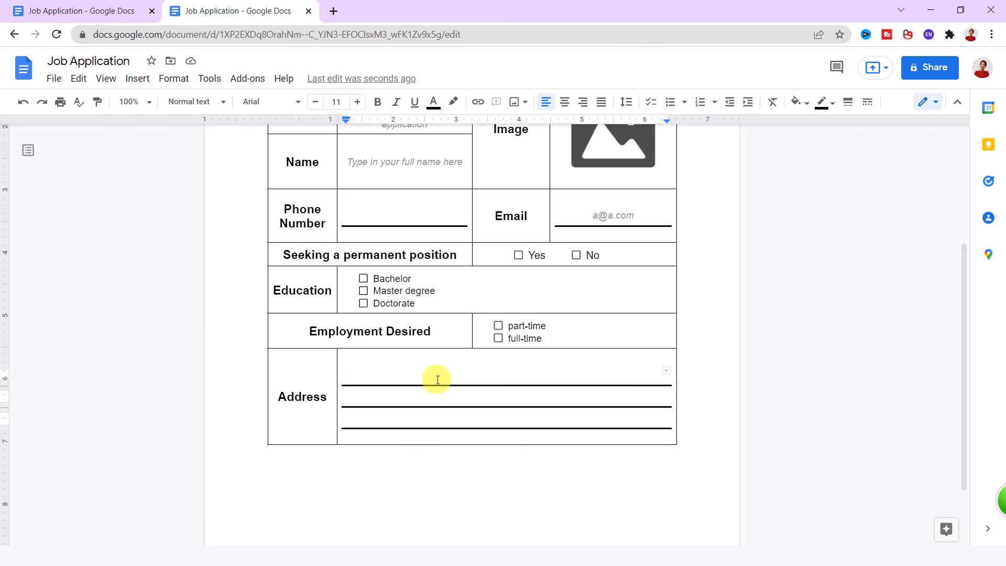
Step: Type the hint 'Type in your address here' above the address lines and select it
text(Type in your addr)
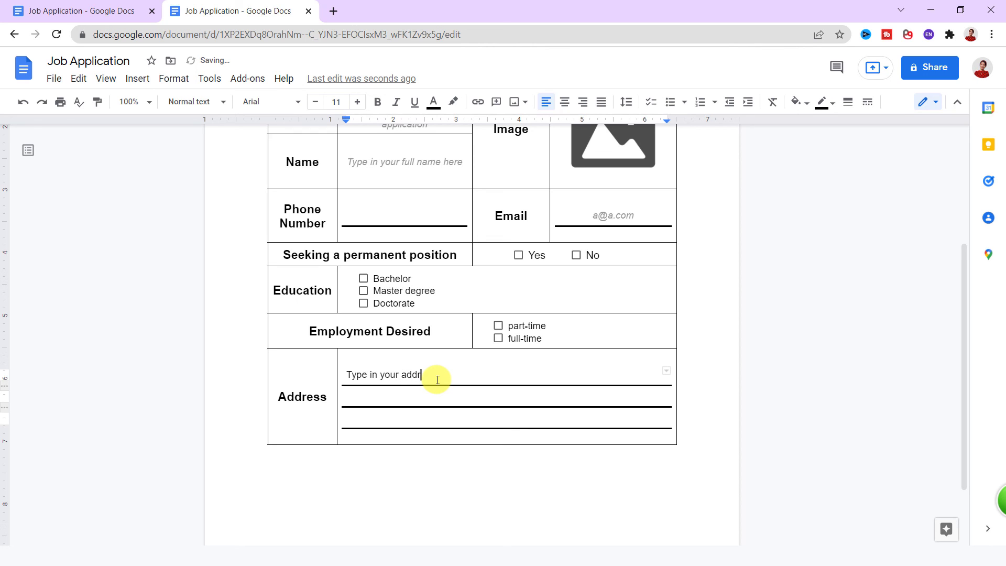
text(ess here)
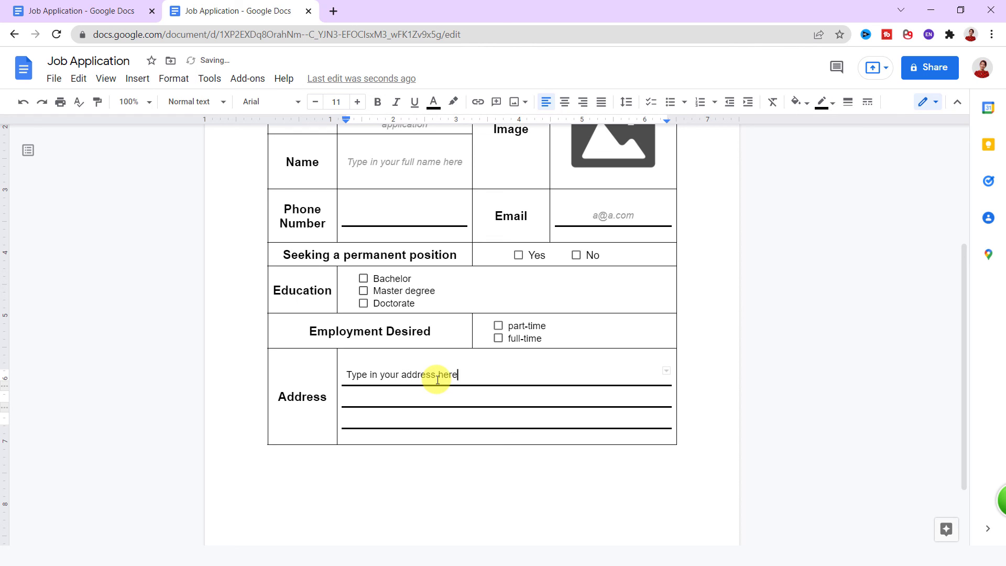
triple_click(401, 375)
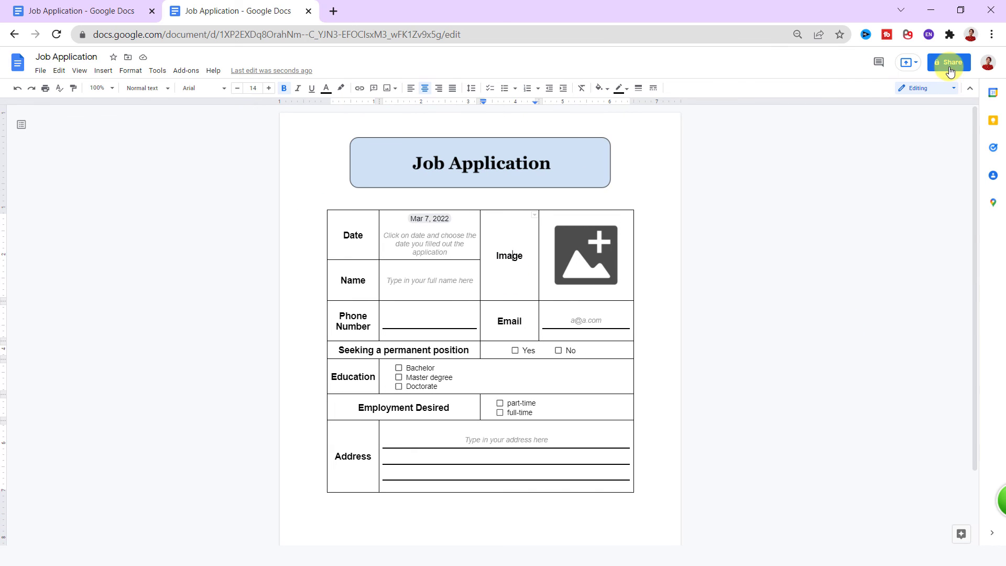
Step: Copy the document's share link from the Share dialog
click(949, 62)
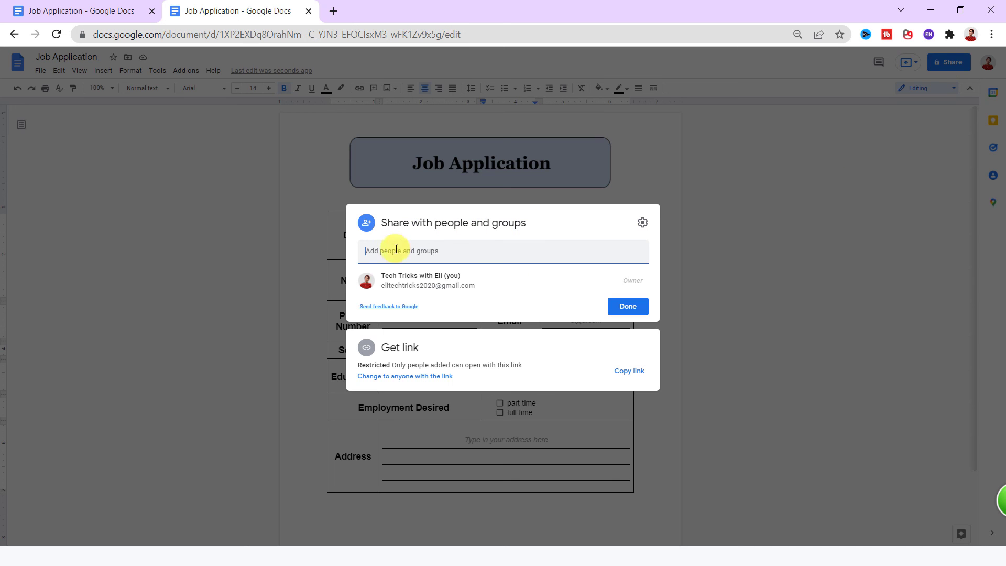
mouse_move(385, 352)
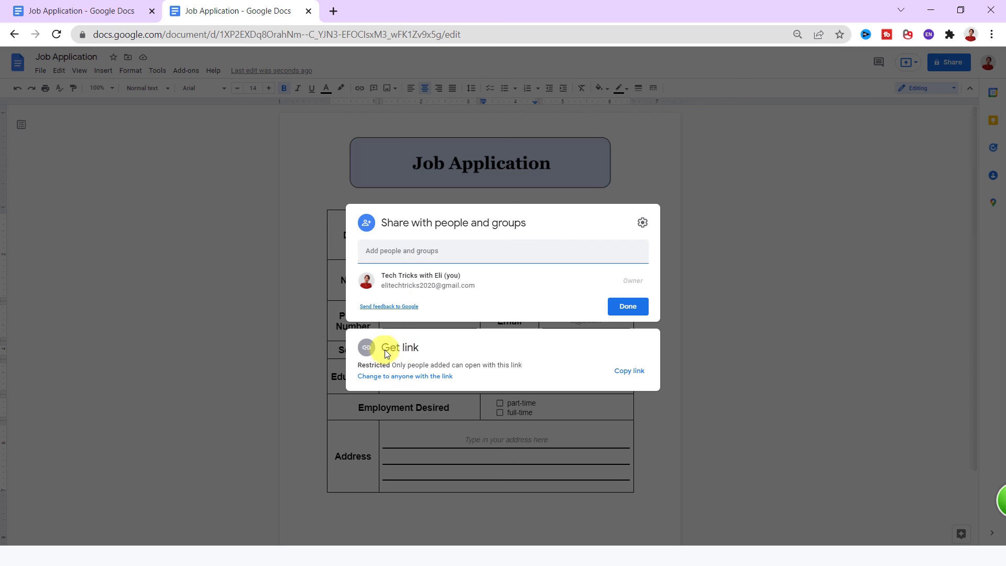
click(628, 371)
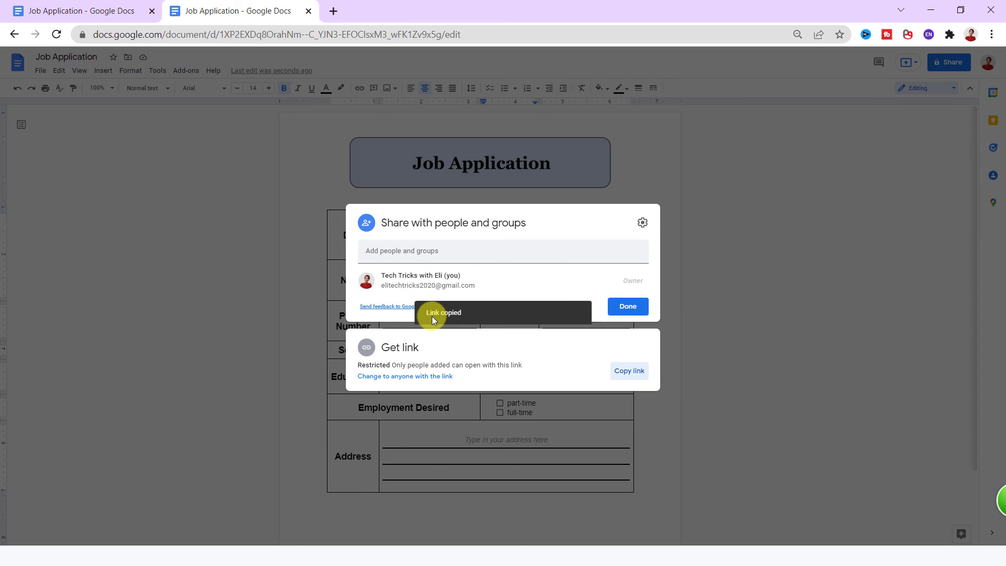